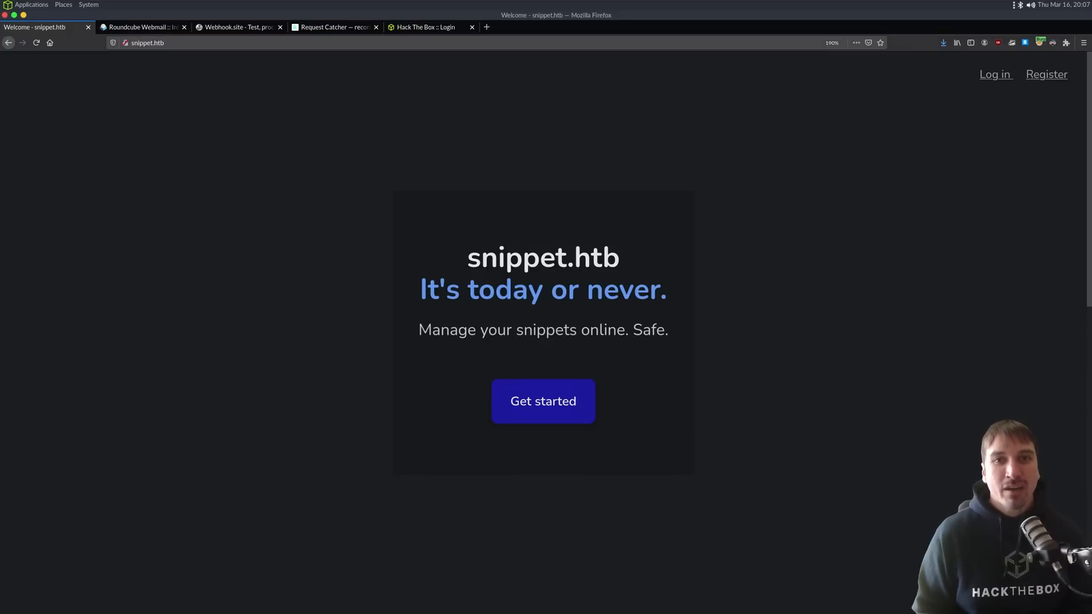
mouse_move(623, 414)
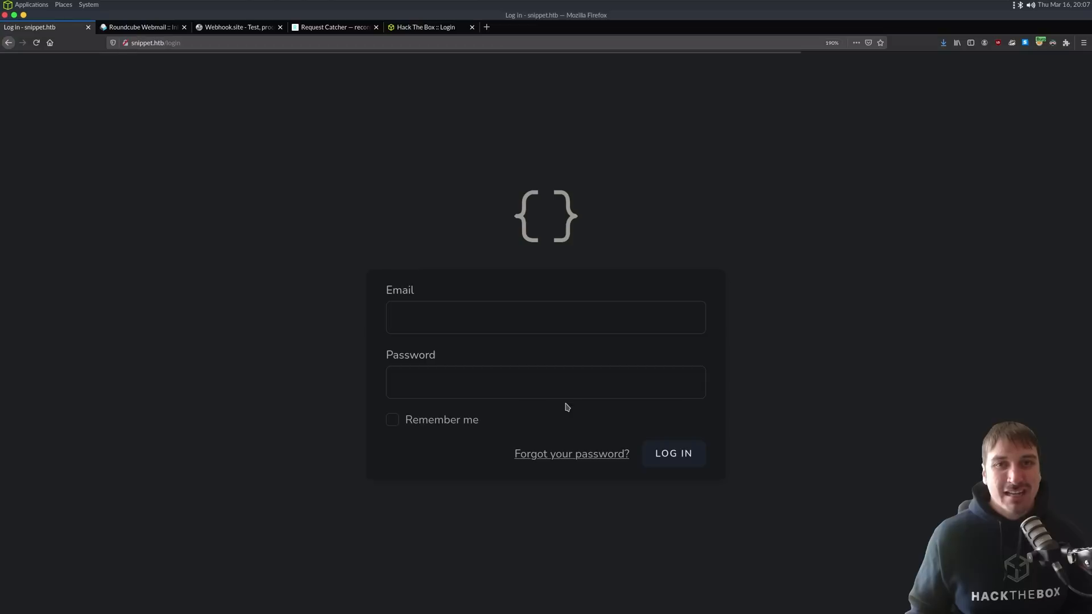
click(569, 454)
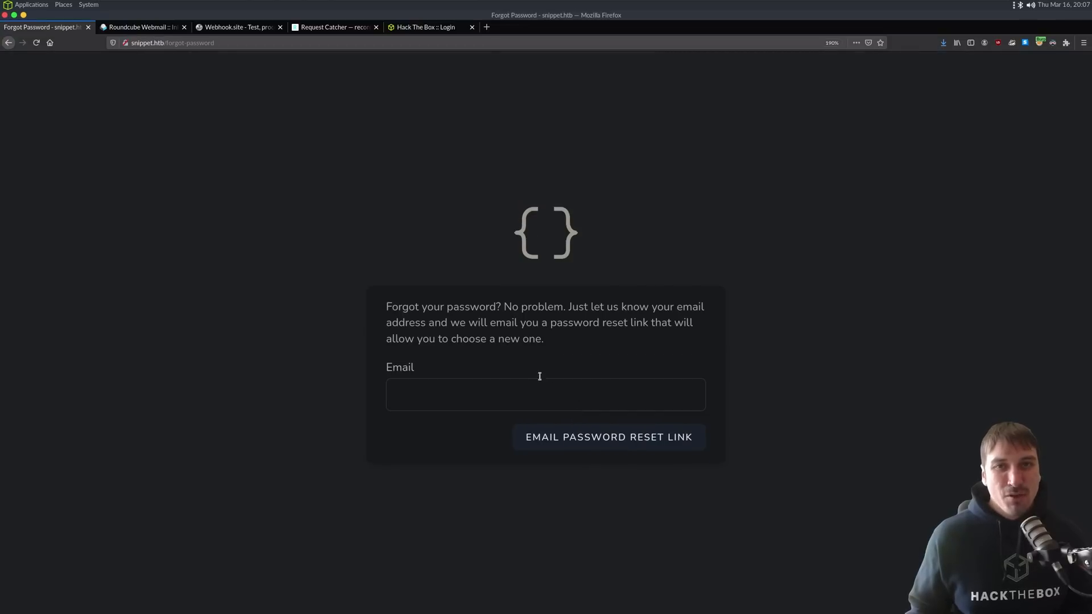
text(gia@snippet.htb)
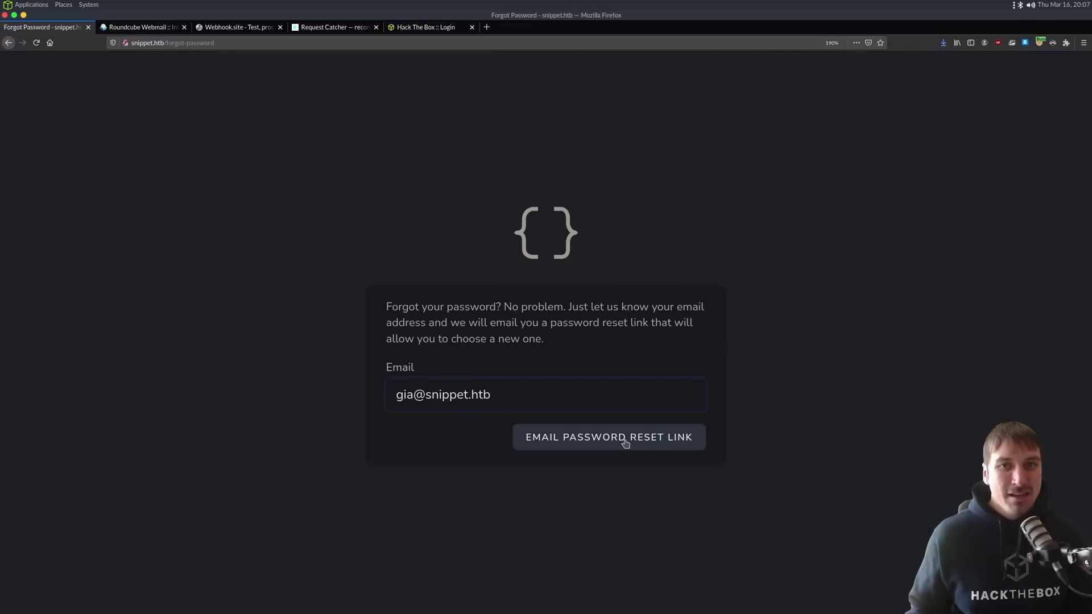
click(607, 437)
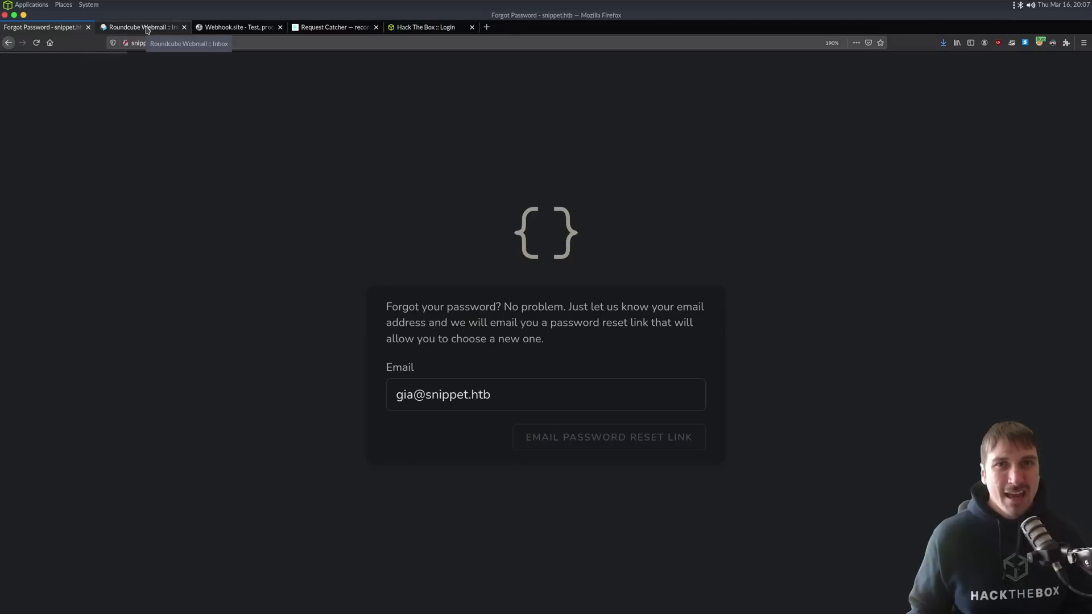
Open the Reset Password Notification in Roundcube and follow its link to the snippet.htb reset form.
click(143, 26)
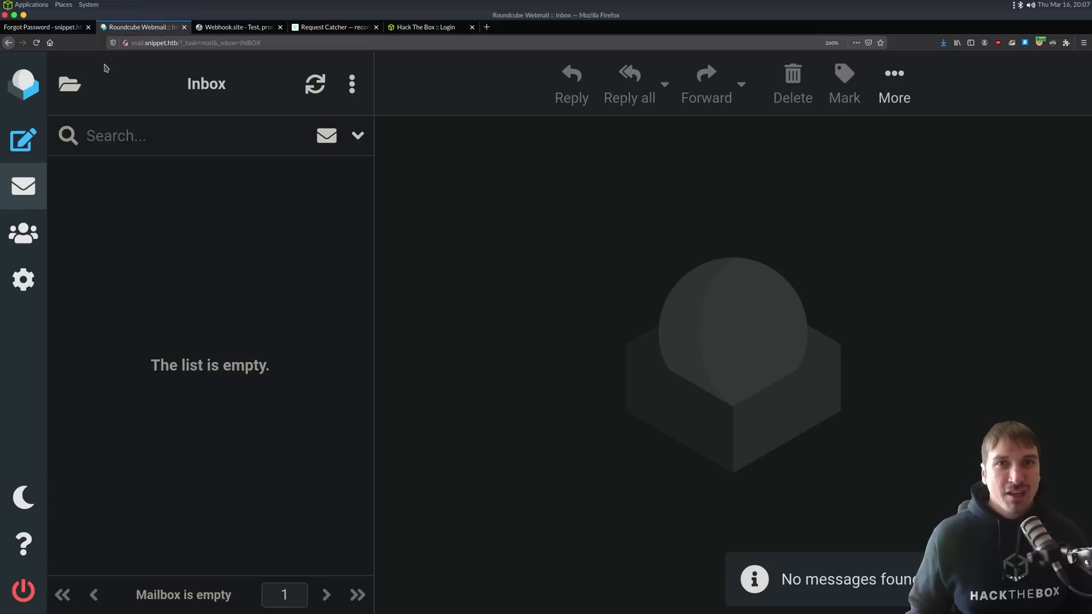
click(44, 27)
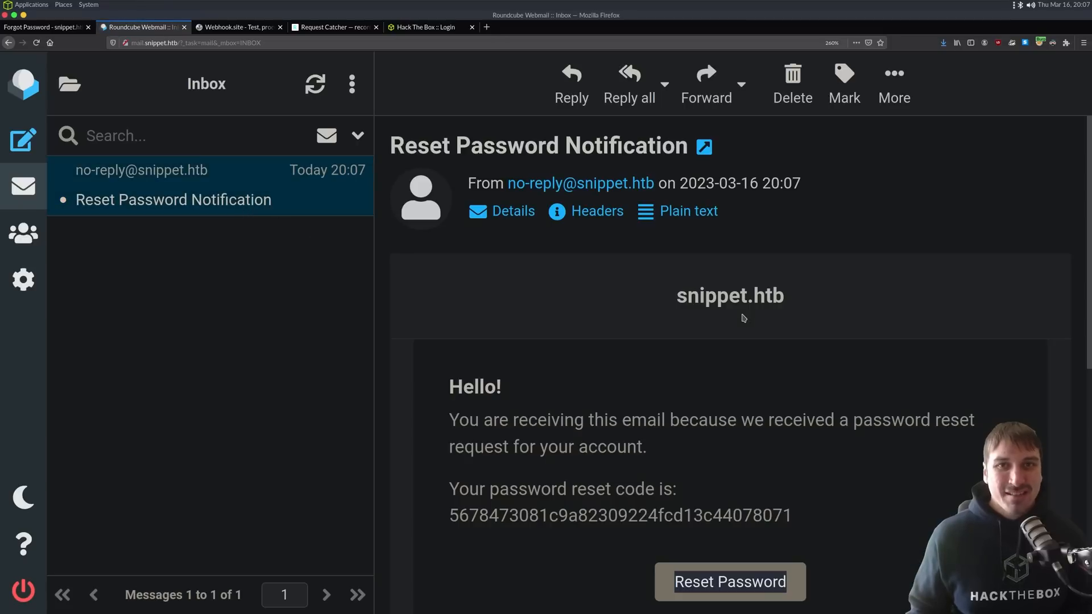
scroll(down, 3)
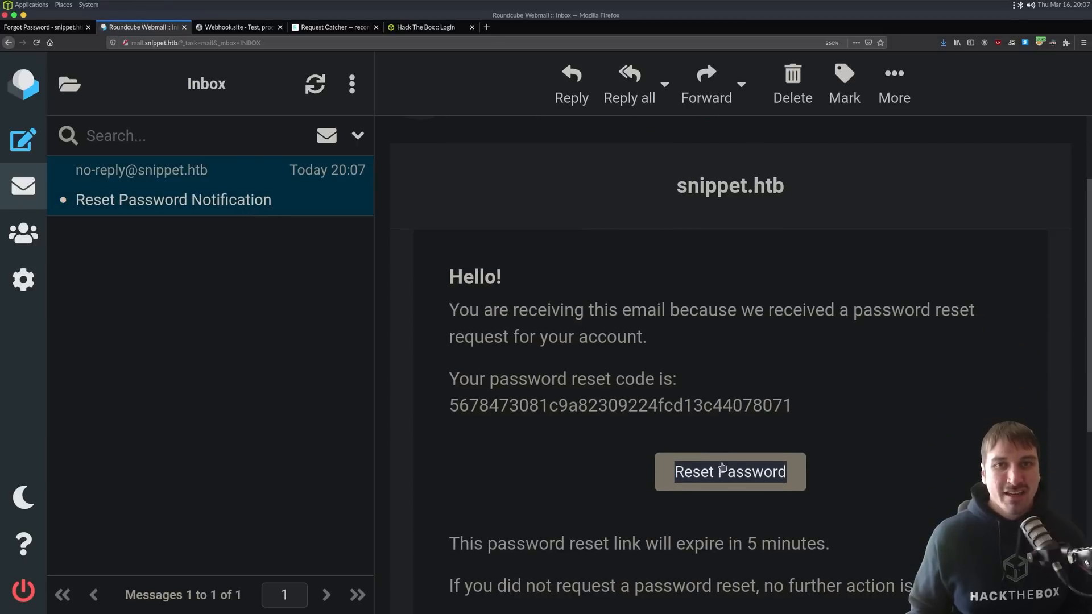
mouse_move(729, 471)
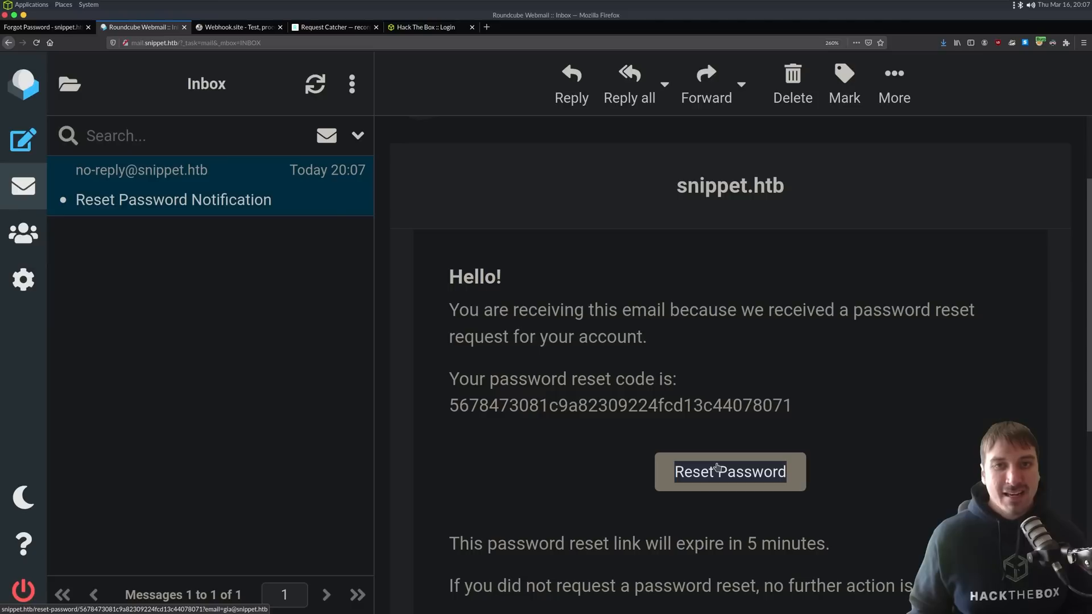
click(730, 471)
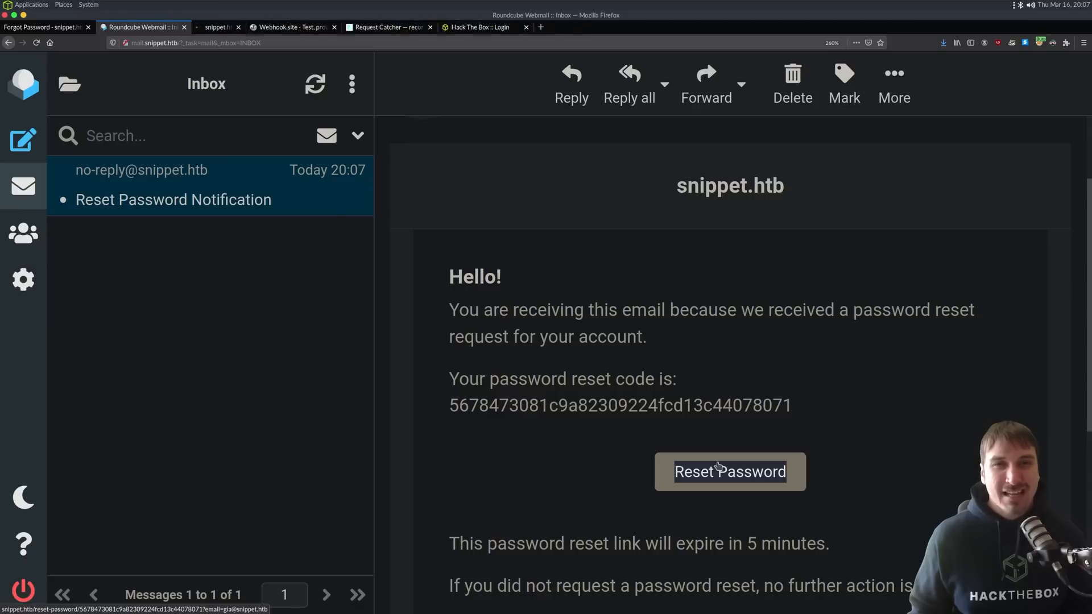
click(729, 471)
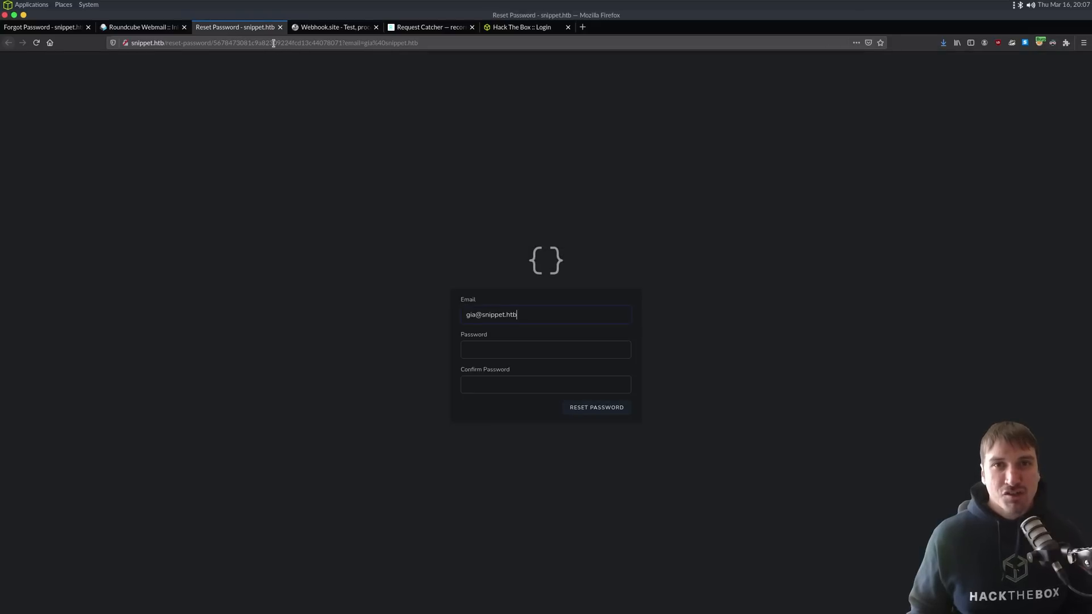
click(278, 42)
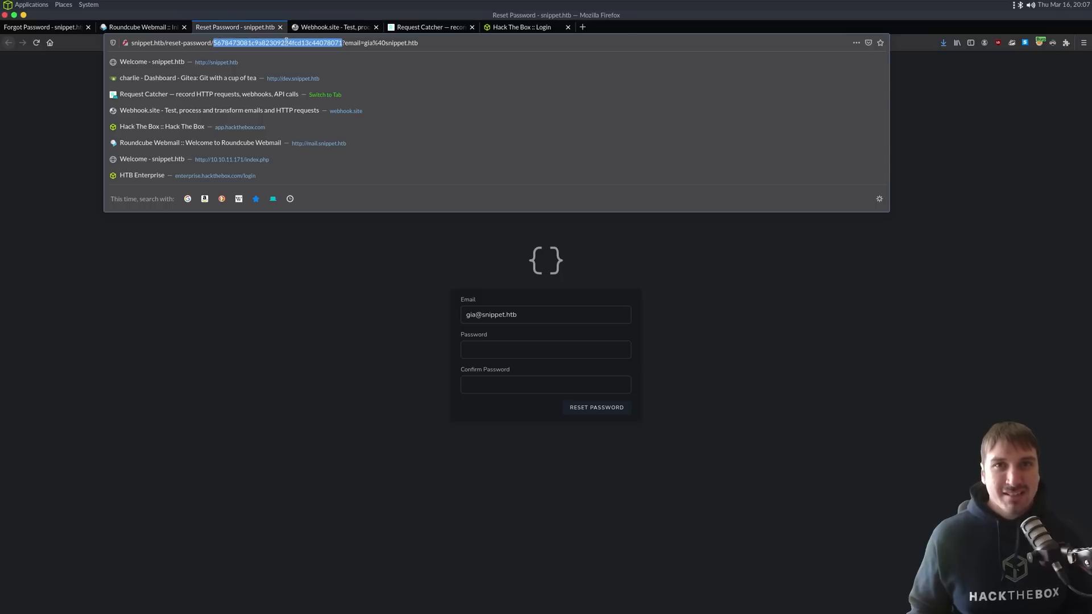
click(545, 385)
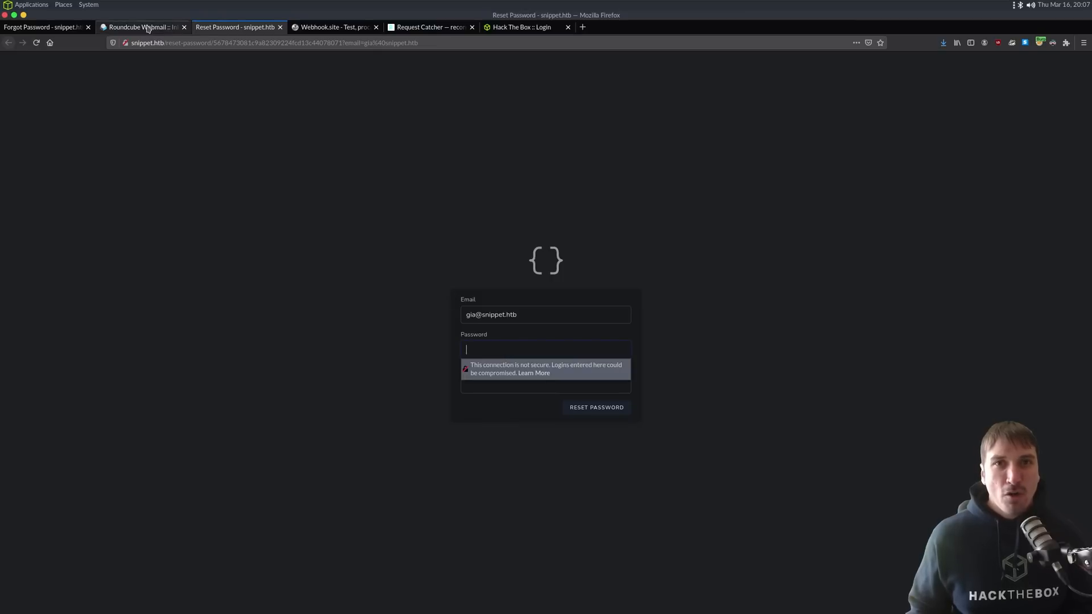
click(144, 27)
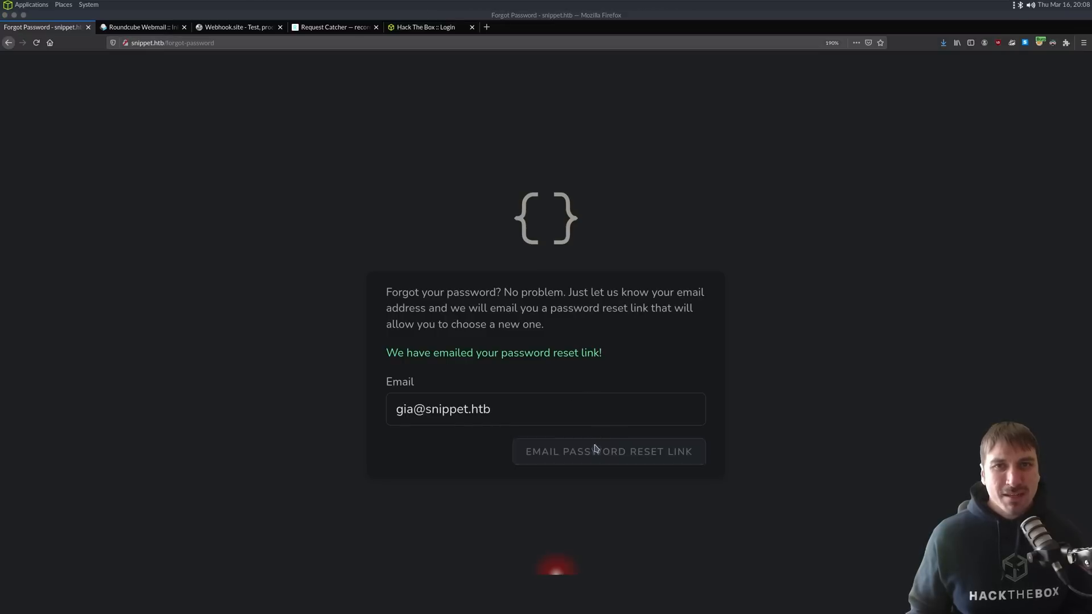
Rewrite the intercepted forgot-password request's Host header to 10.10.14.8 and forward it.
key(alt+Tab)
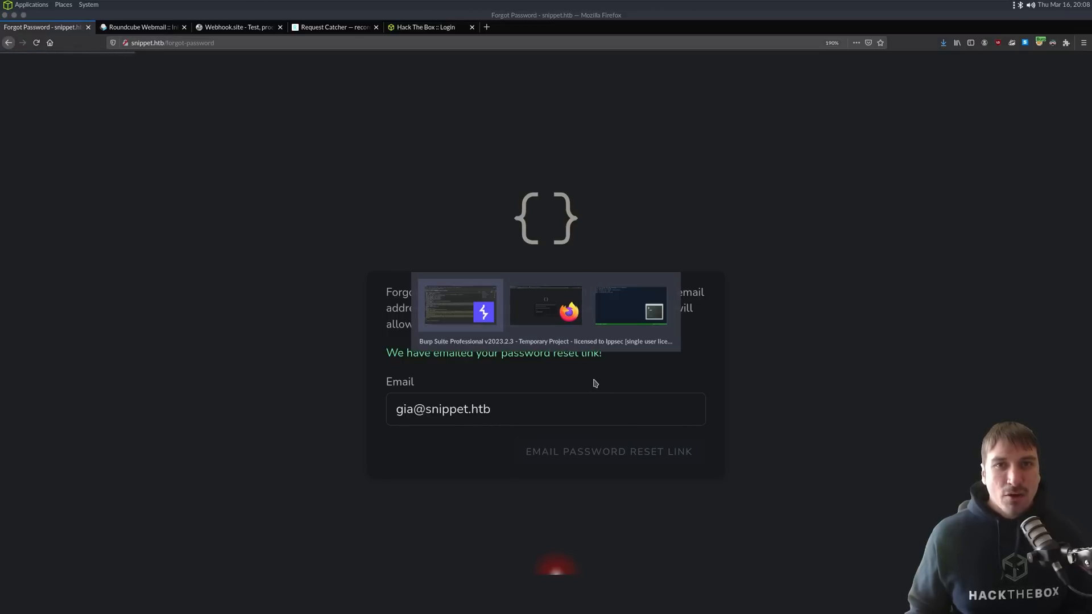
click(458, 304)
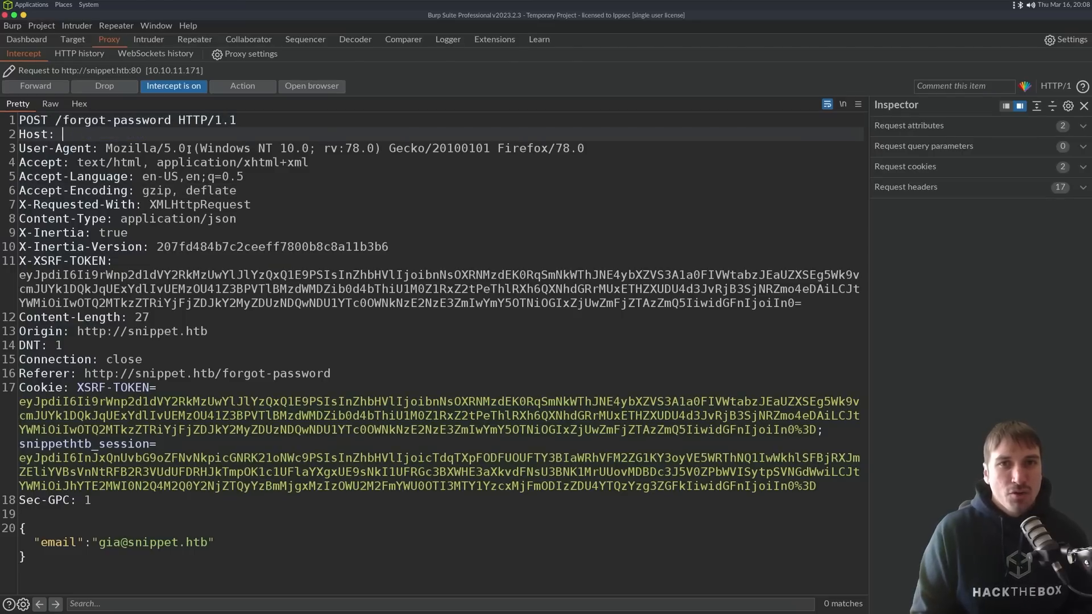
text(10.10.14.8)
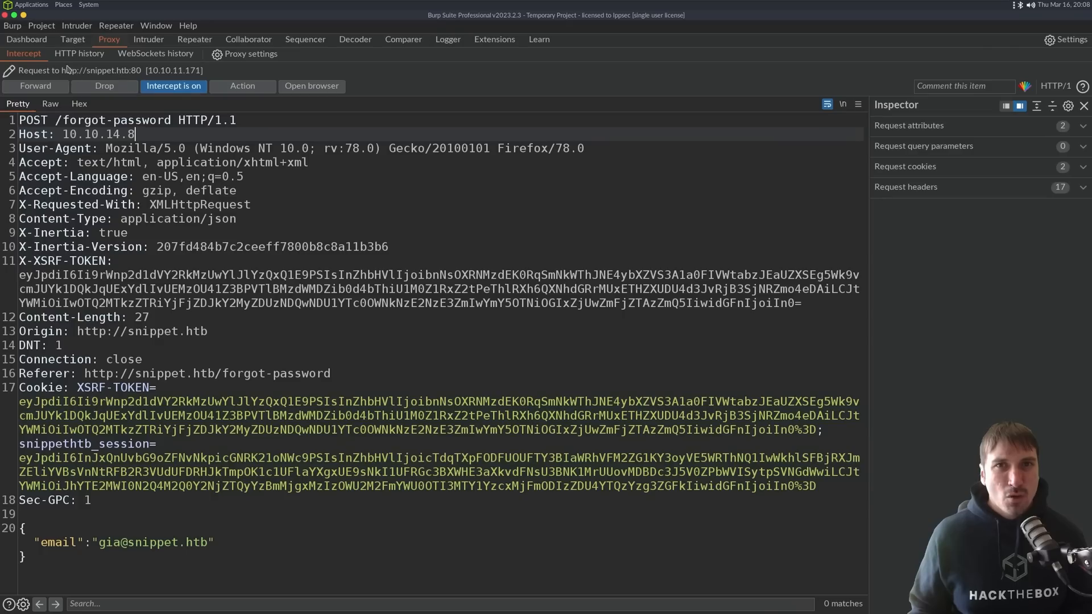
click(172, 86)
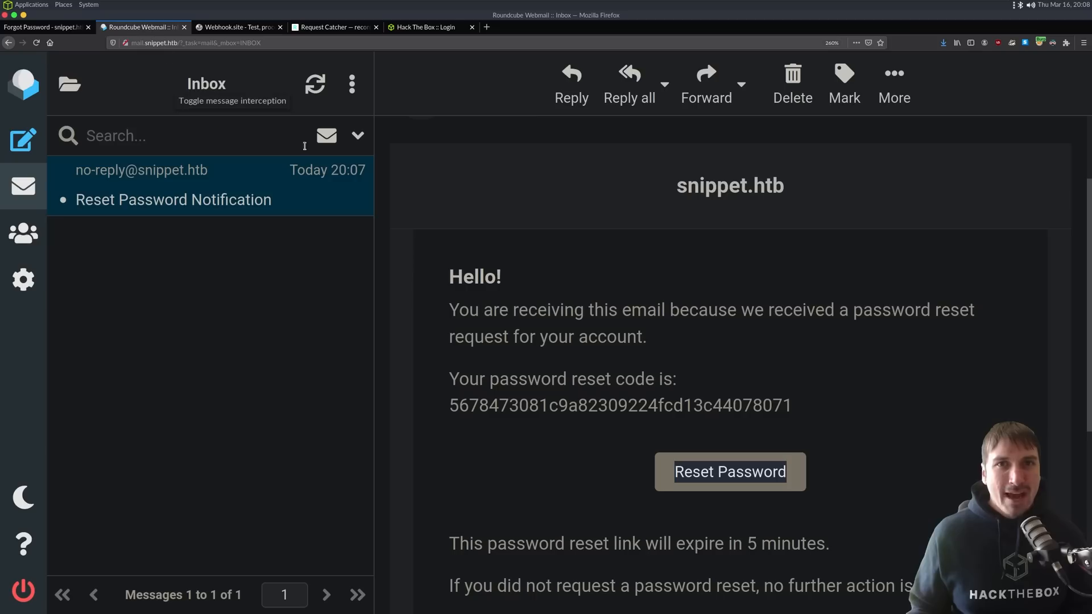
Open the new reset email, follow its link, and select the reset path with token captured at 10.10.14.8.
click(729, 470)
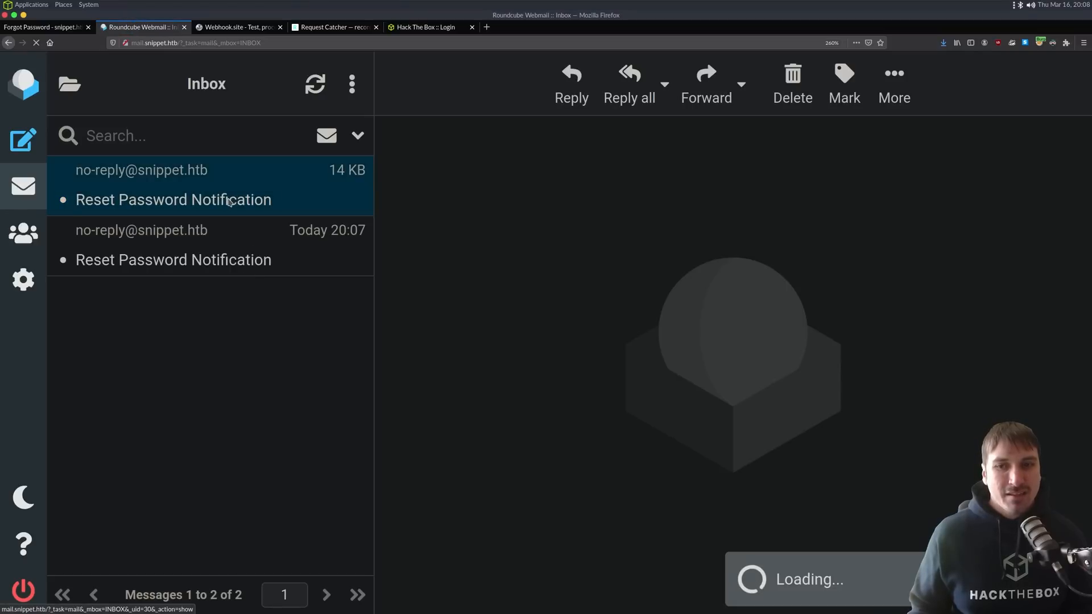
click(173, 199)
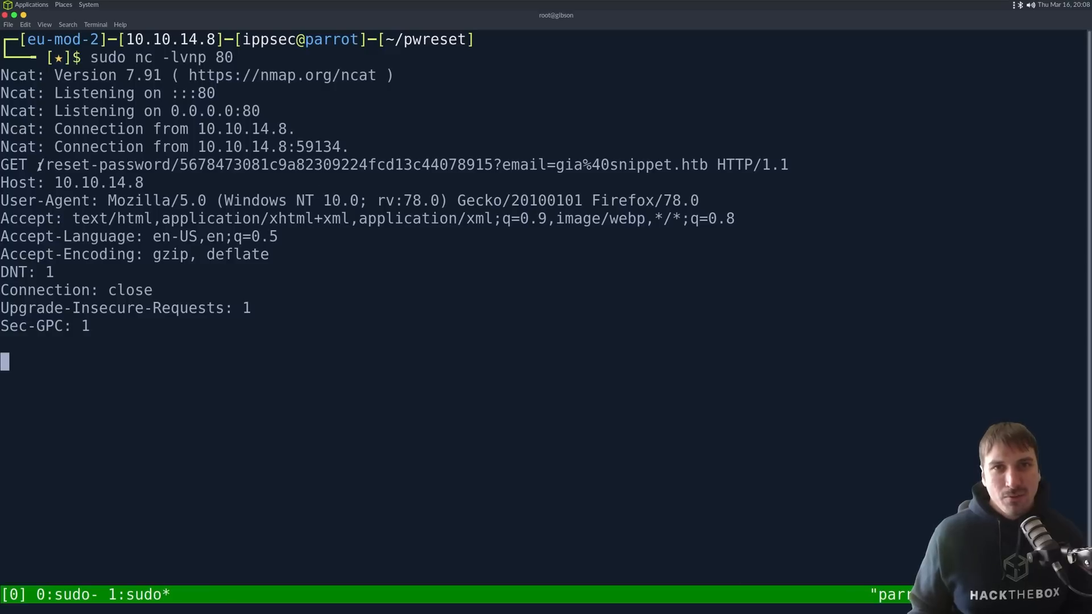
drag(36, 164, 655, 163)
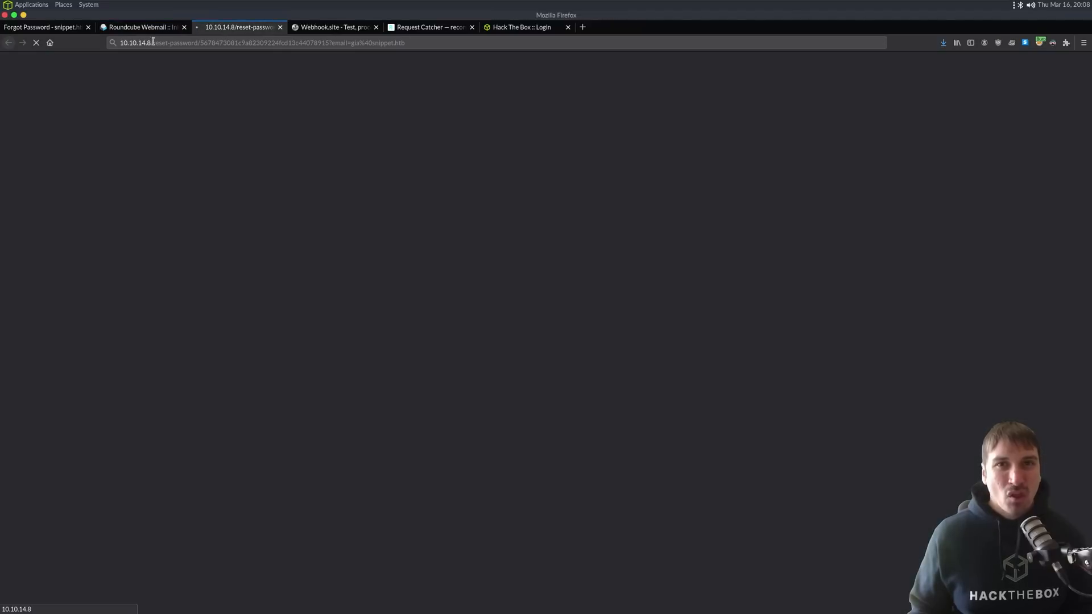
Load the captured reset token on snippet.htb to reach the reset form, then close that page.
click(278, 42)
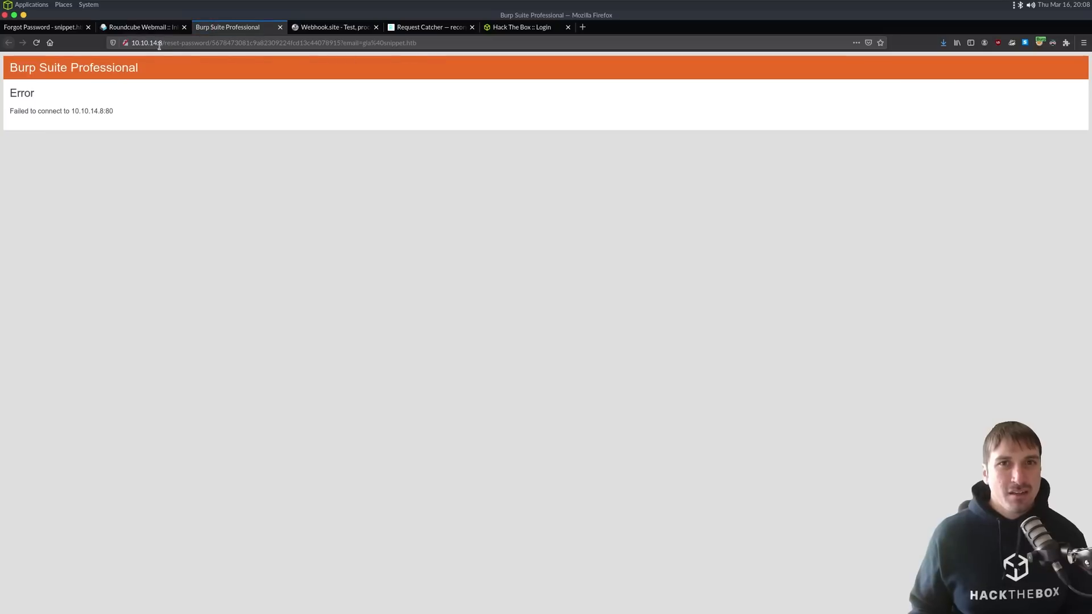
click(279, 42)
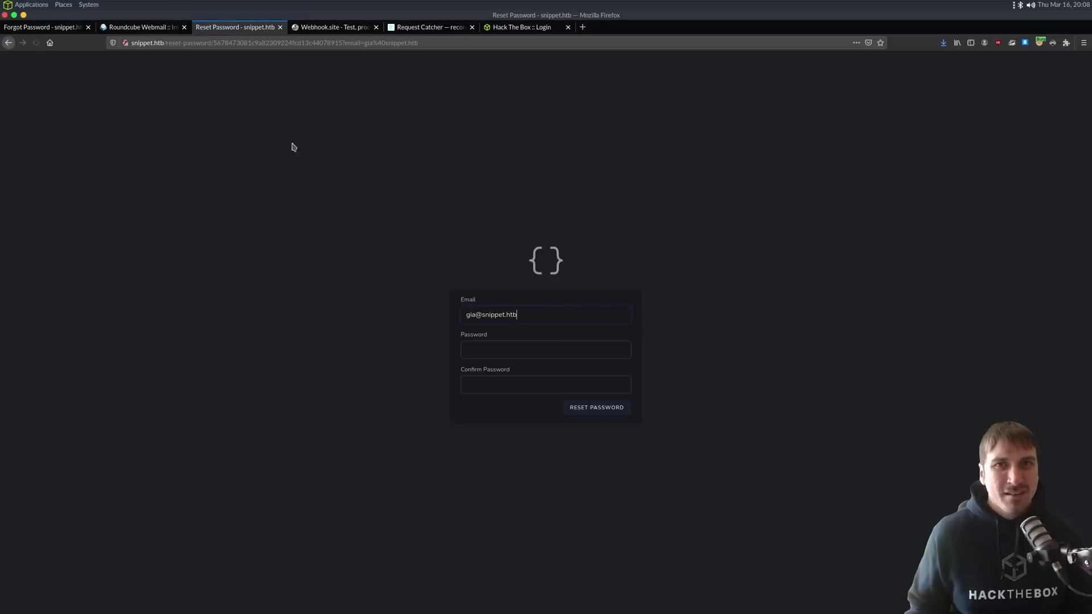
click(545, 383)
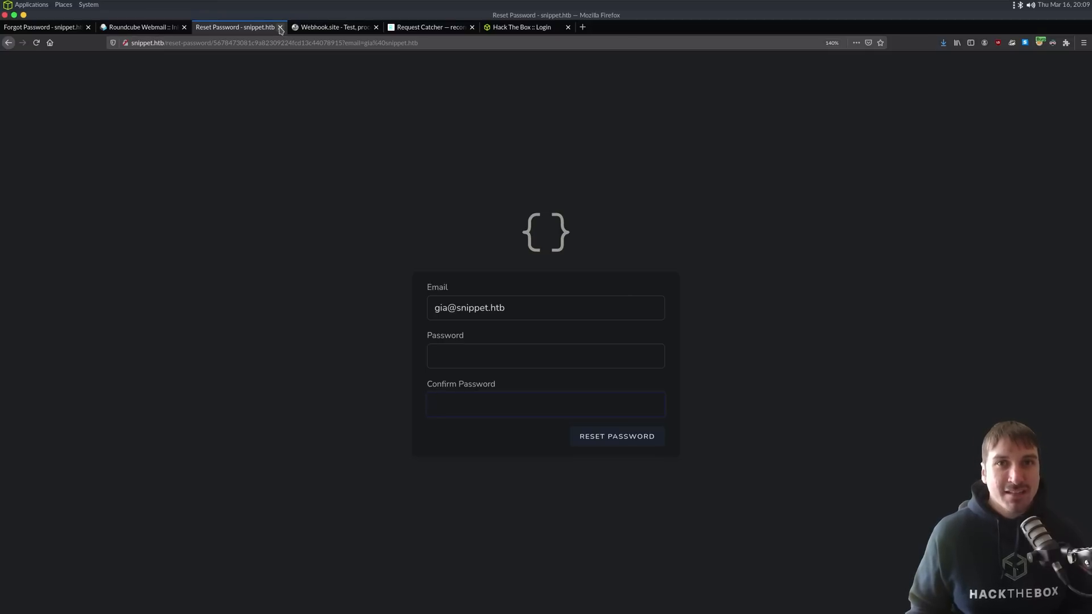
mouse_move(279, 27)
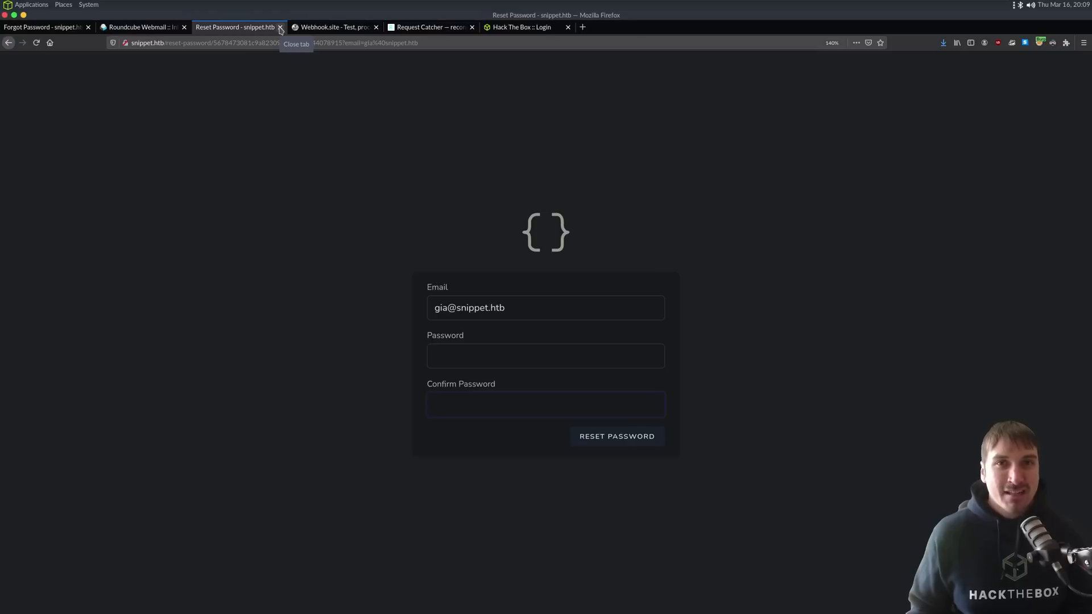
click(545, 404)
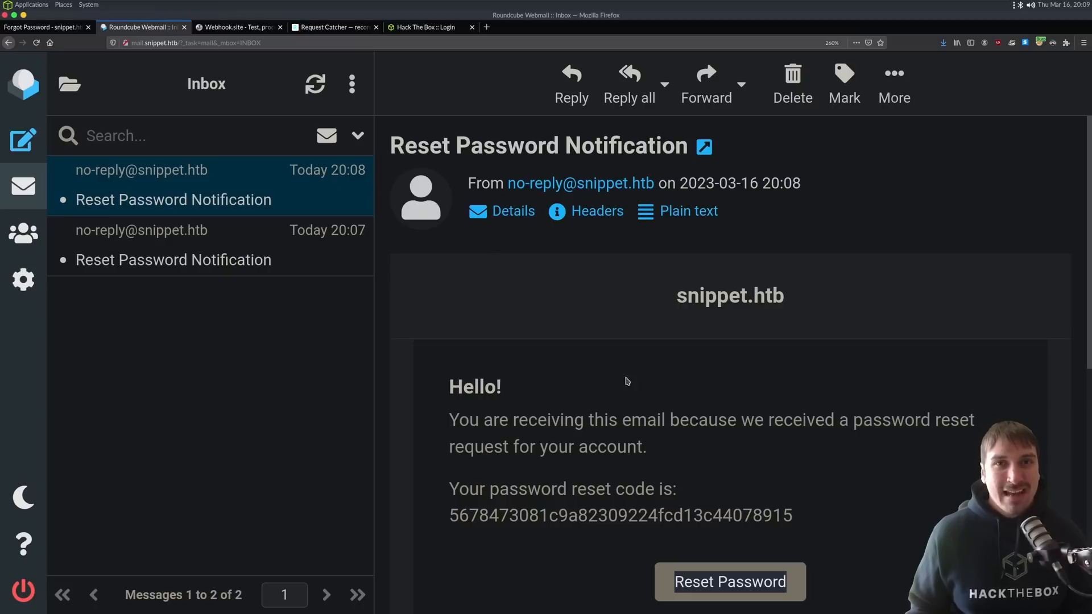
mouse_move(1037, 403)
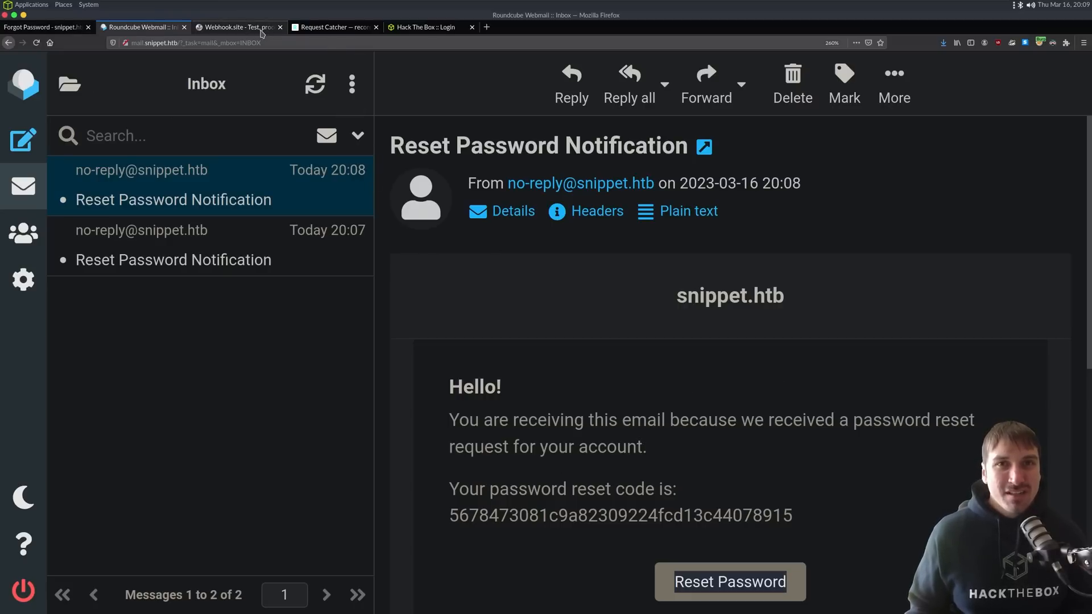
Bring up Webhook.site with its unique capture URL and email address.
click(237, 27)
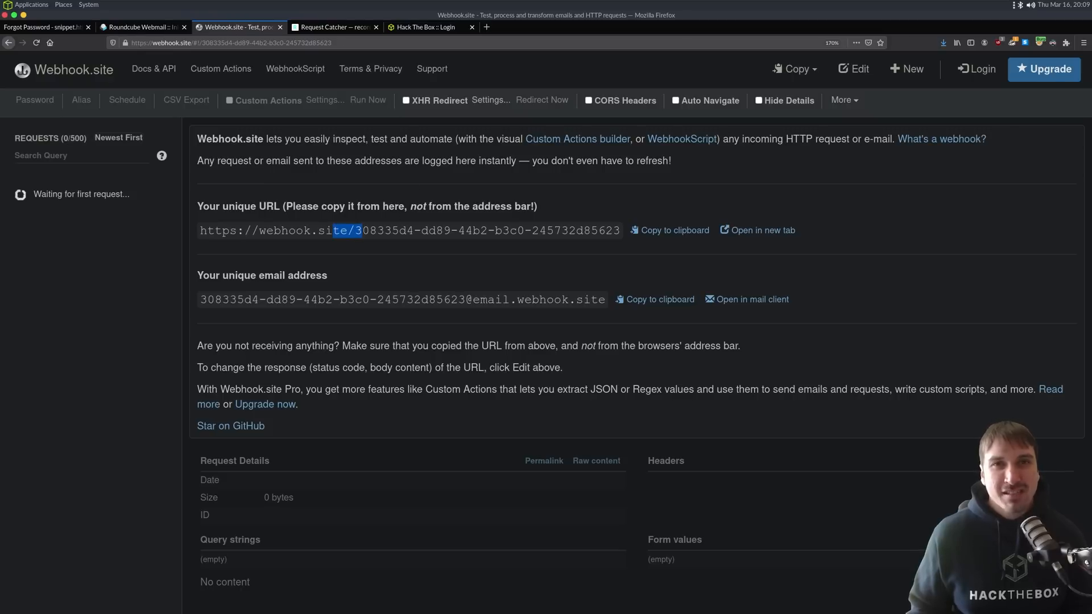
Create the PleaseSubscribe subdomain in Request Catcher and view its empty request log.
click(333, 27)
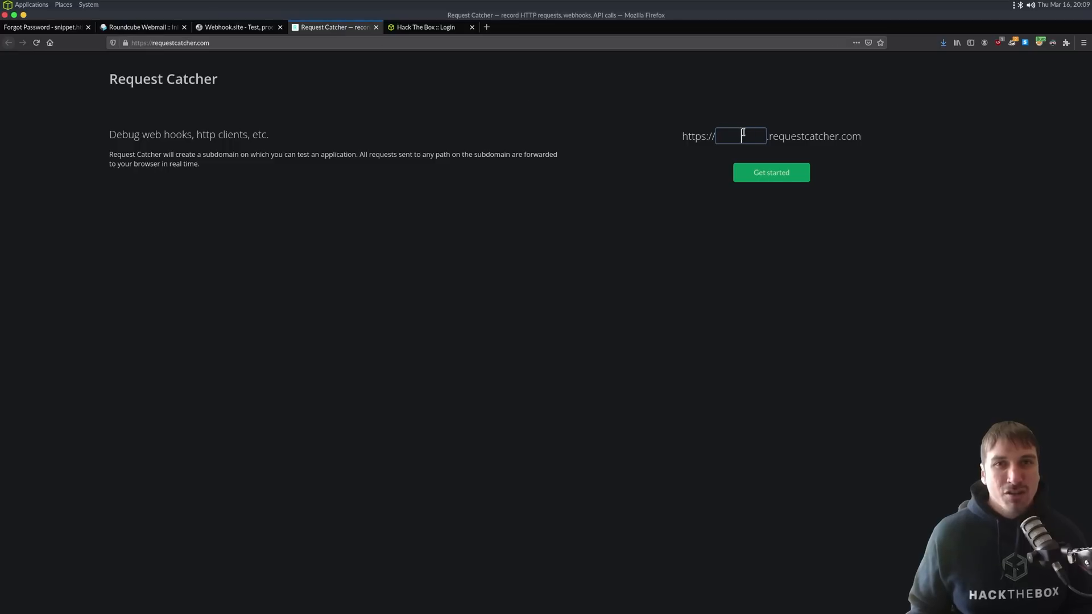
text(PleaseSubscribe)
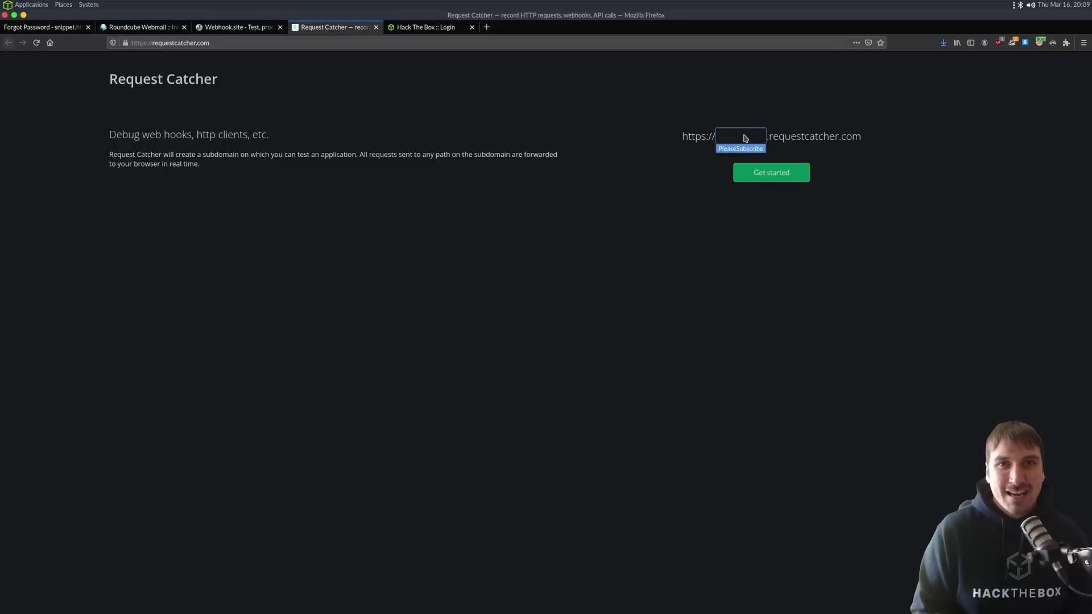
click(770, 172)
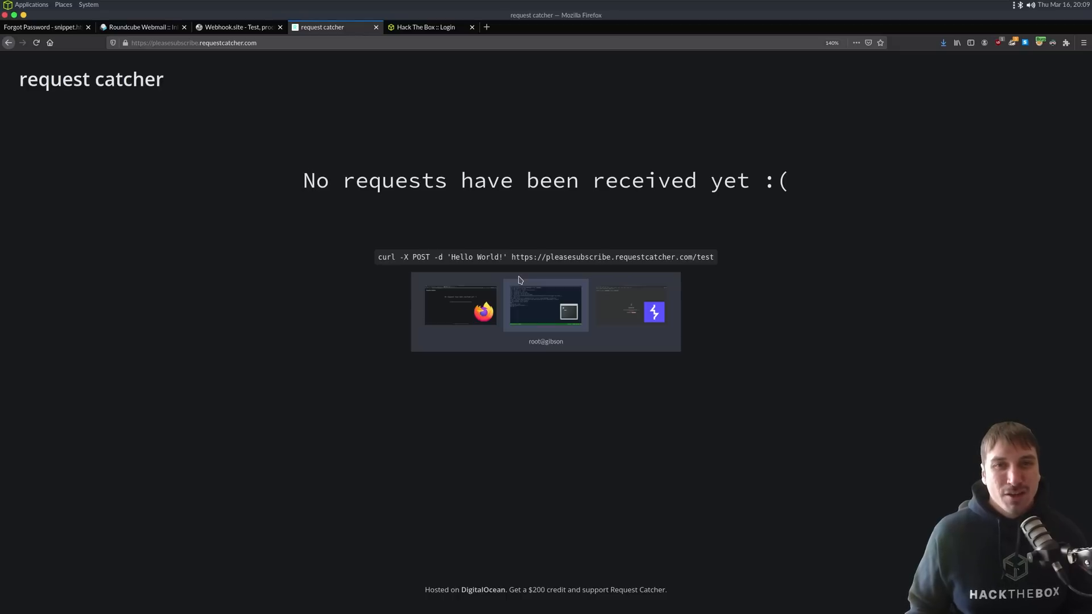
Copy a fresh Burp Collaborator payload domain to the clipboard.
click(630, 305)
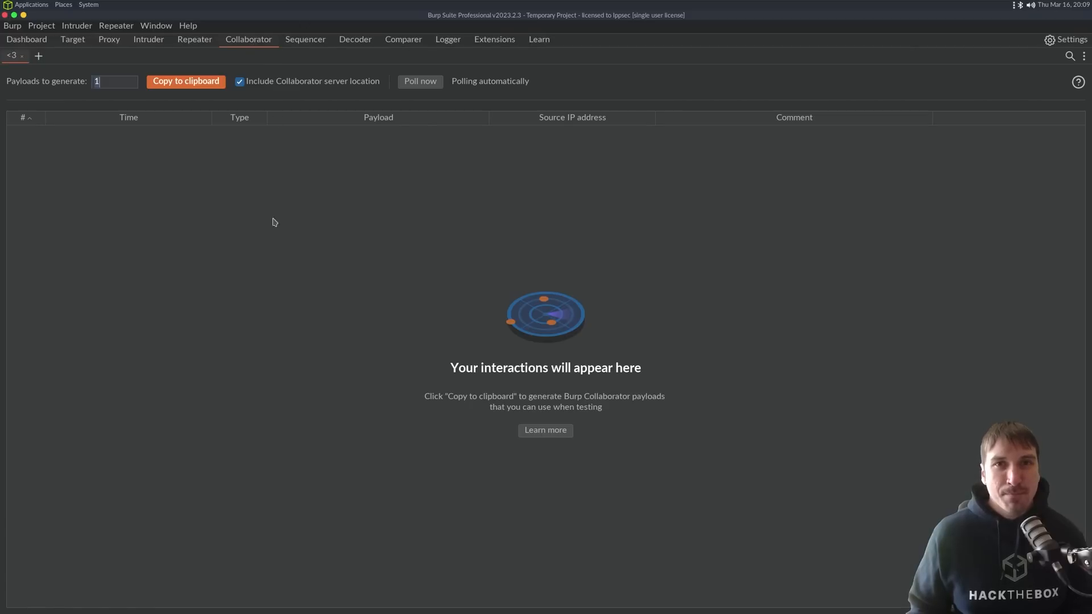
mouse_move(321, 165)
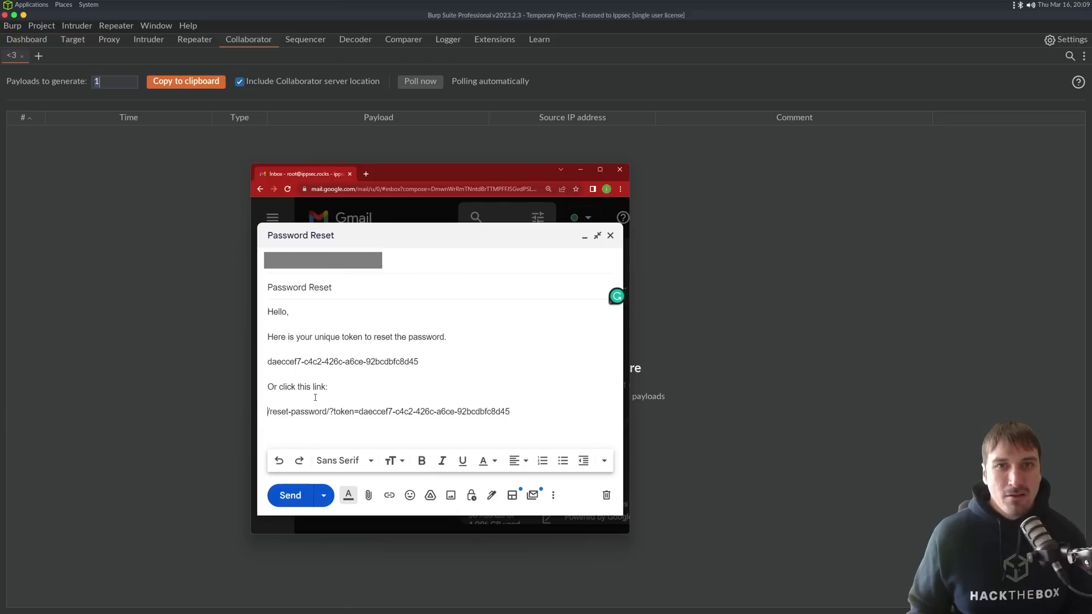
text(154r3hdfge625gbgo0giay81lsrlfg35.oastify.com/)
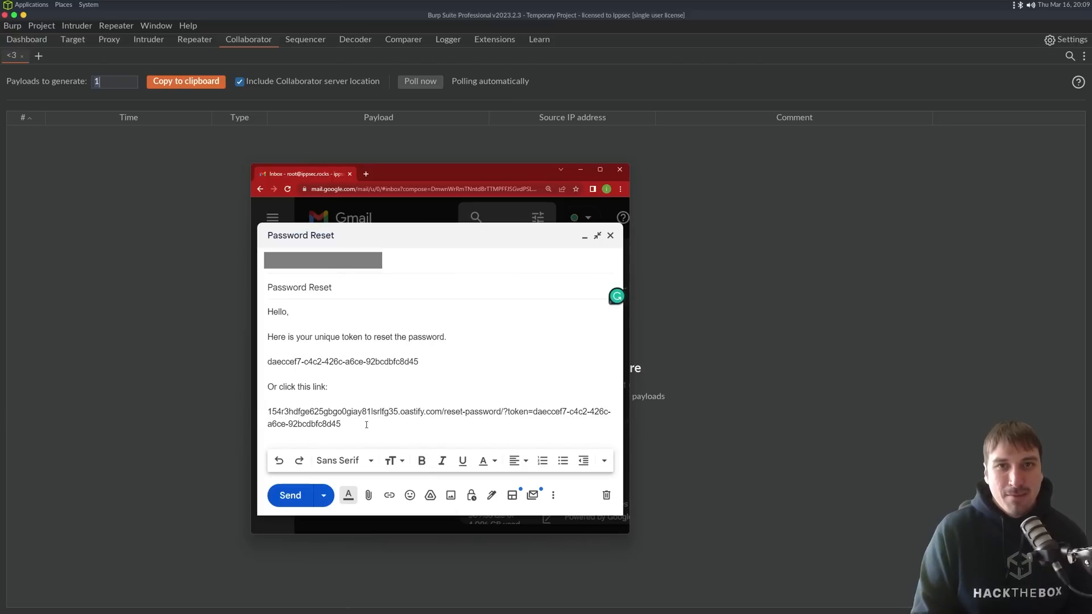
text(http://)
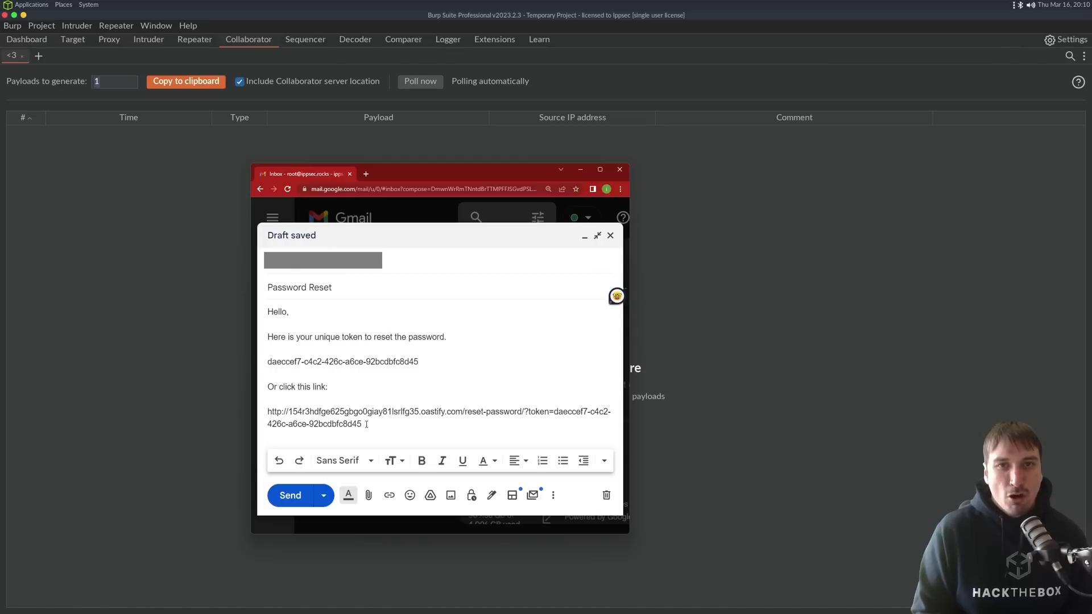
drag(267, 412, 361, 424)
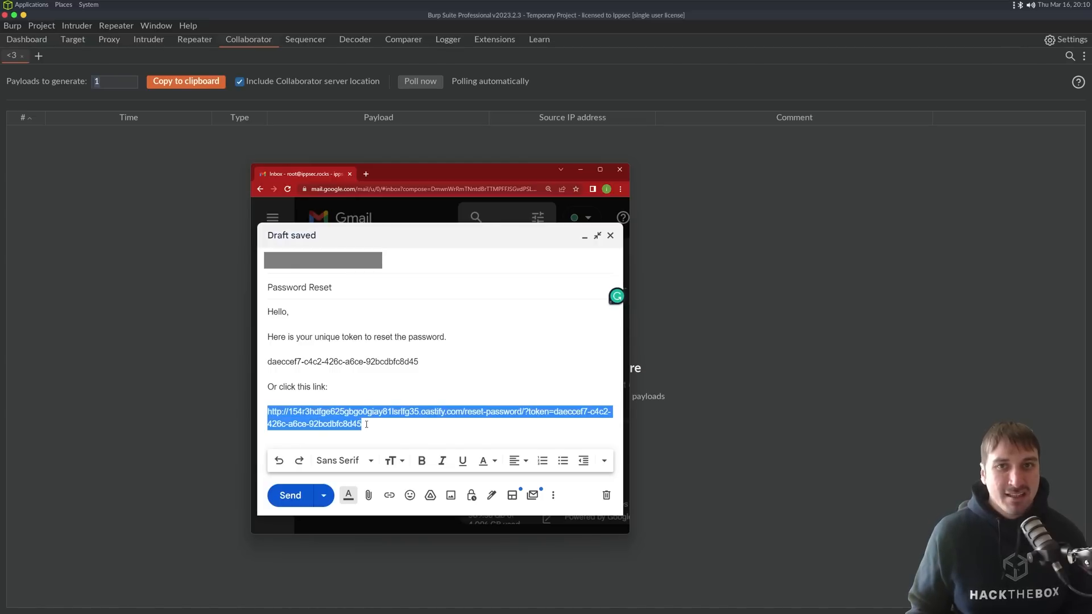
mouse_move(389, 495)
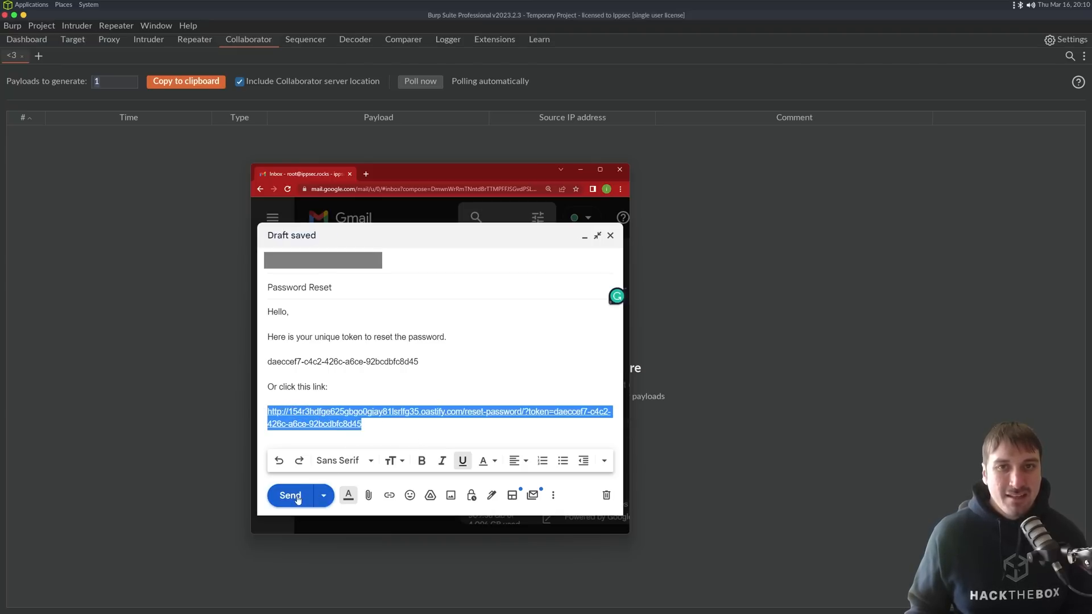
Send the reset email from Gmail and poll Collaborator, listing six DNS and one HTTP interaction.
click(289, 495)
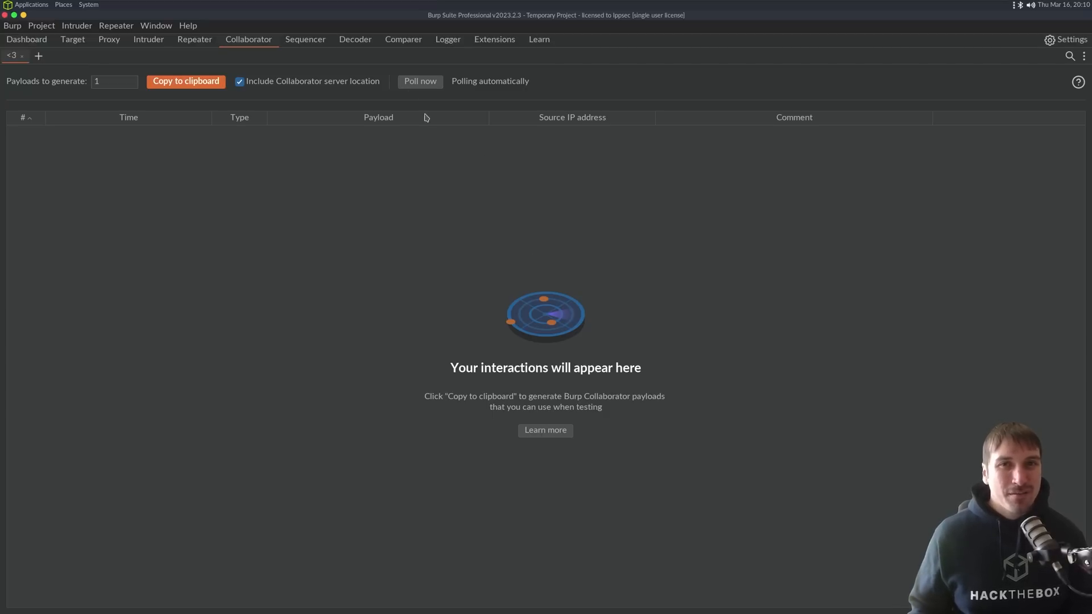
click(420, 80)
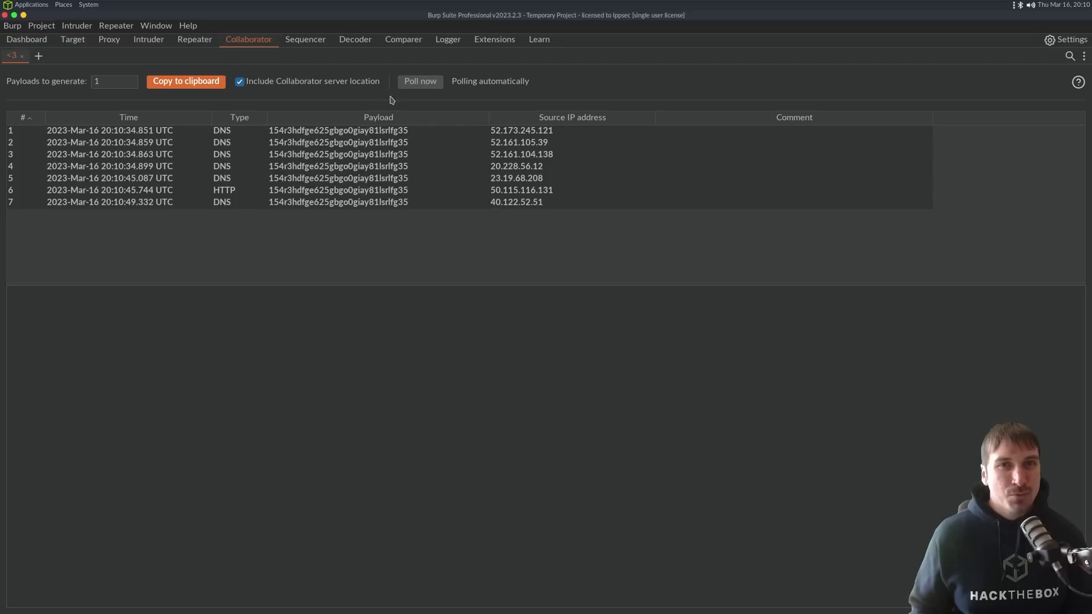
View the Request to Collaborator for the HTTP interaction, showing the reset-password GET with token.
click(109, 153)
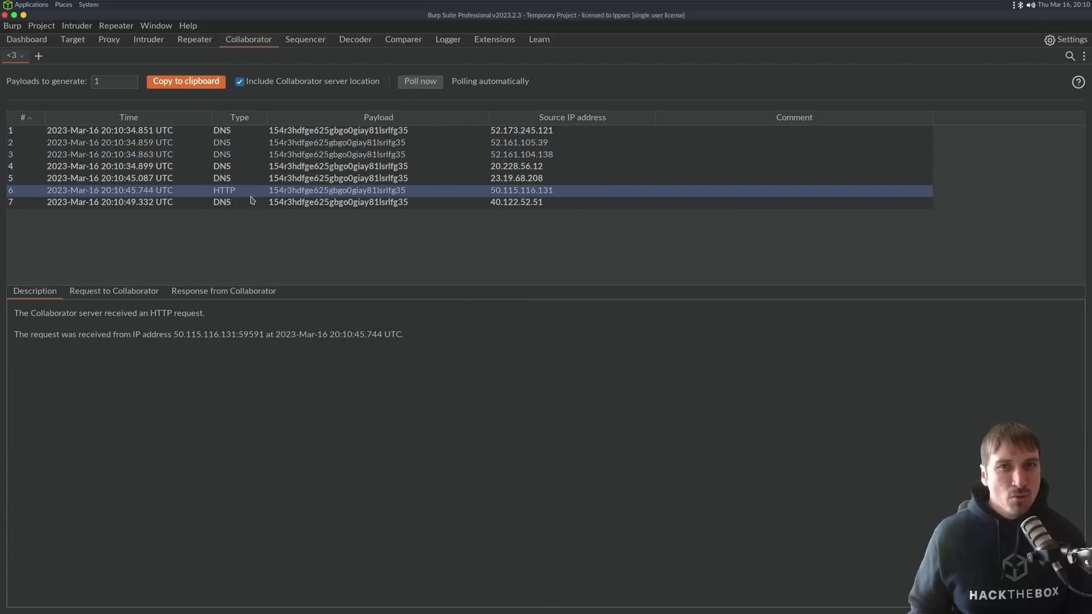
click(114, 290)
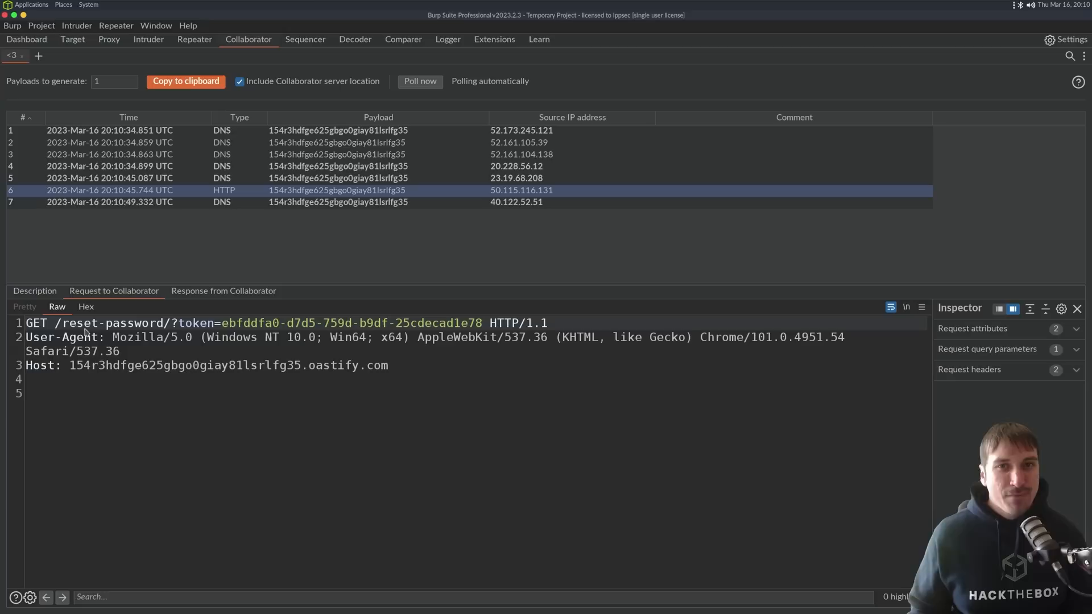
drag(49, 322, 462, 322)
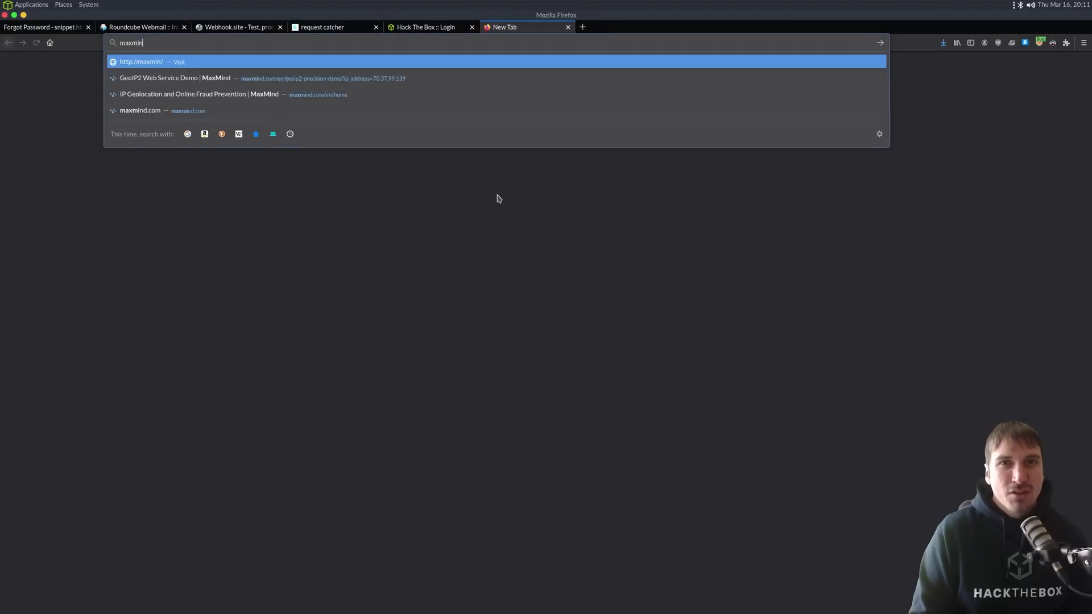
Geolocate 50.115.116.131 on the MaxMind GeoIP2 demo and return to the lookup page.
click(200, 95)
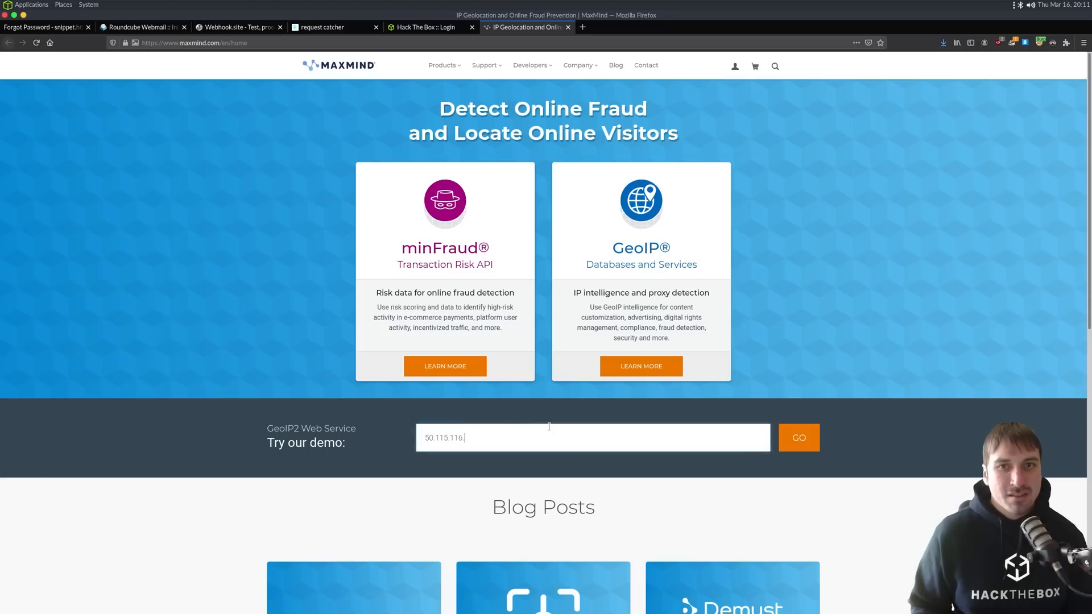
text(131)
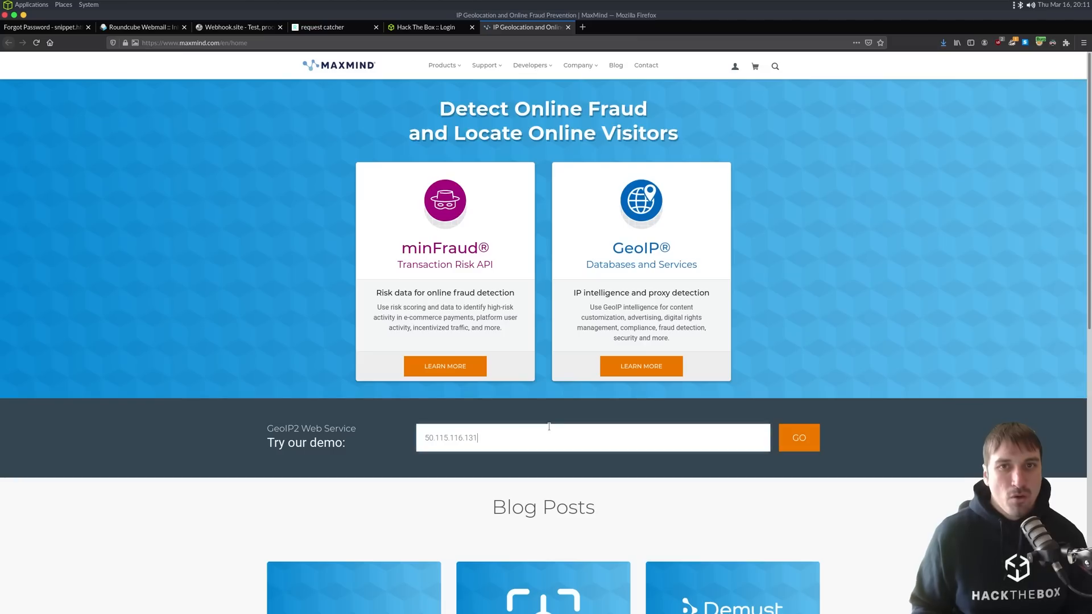
click(798, 437)
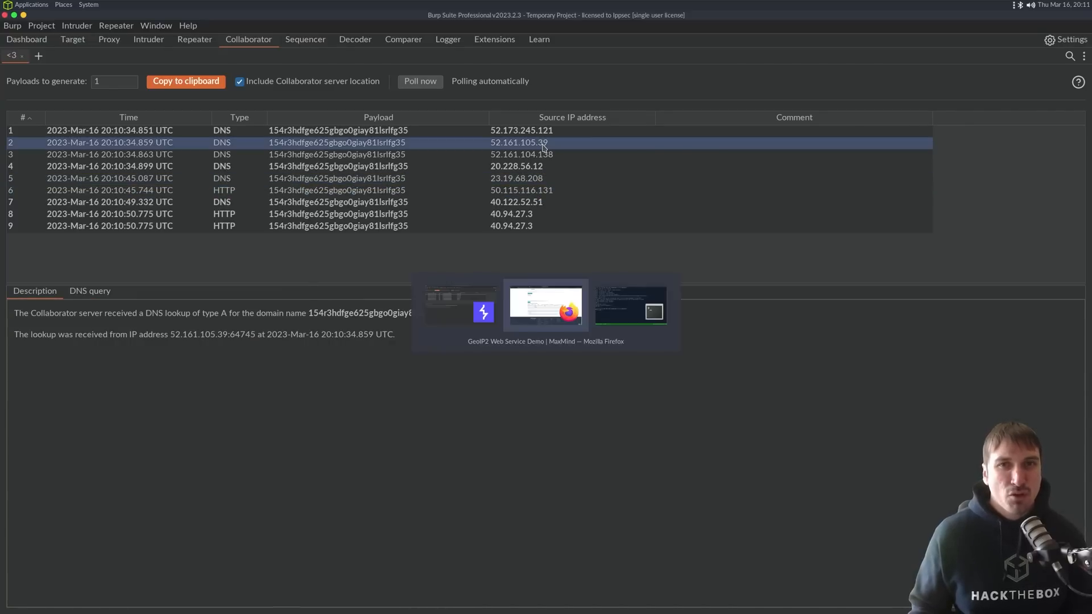
click(545, 305)
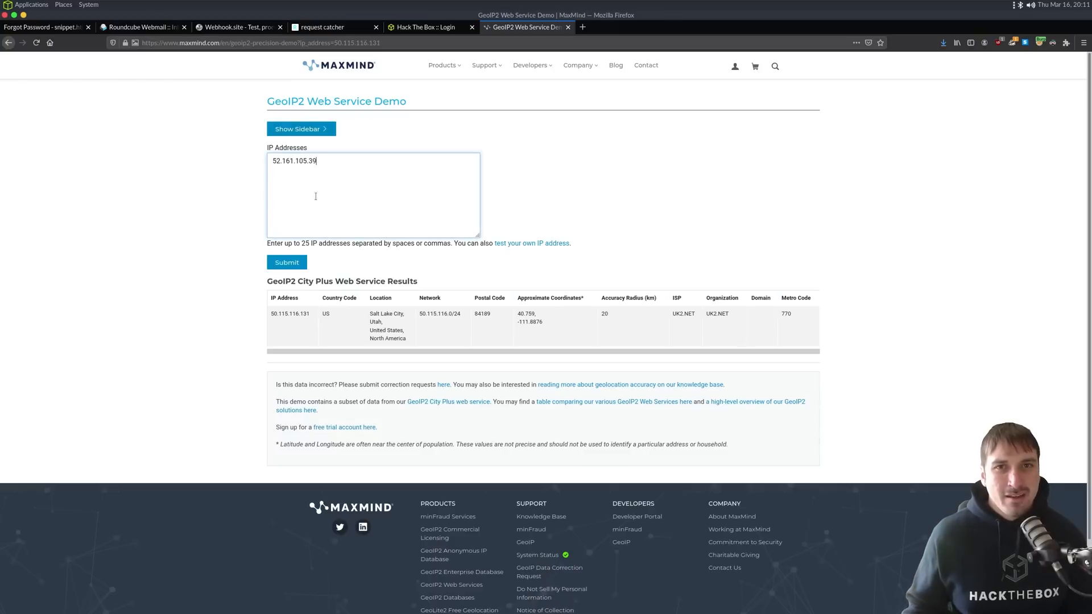
Look up 52.161.105.39 and 40.94.27.3, then inspect the HTTP request from 40.94.27.3.
click(287, 263)
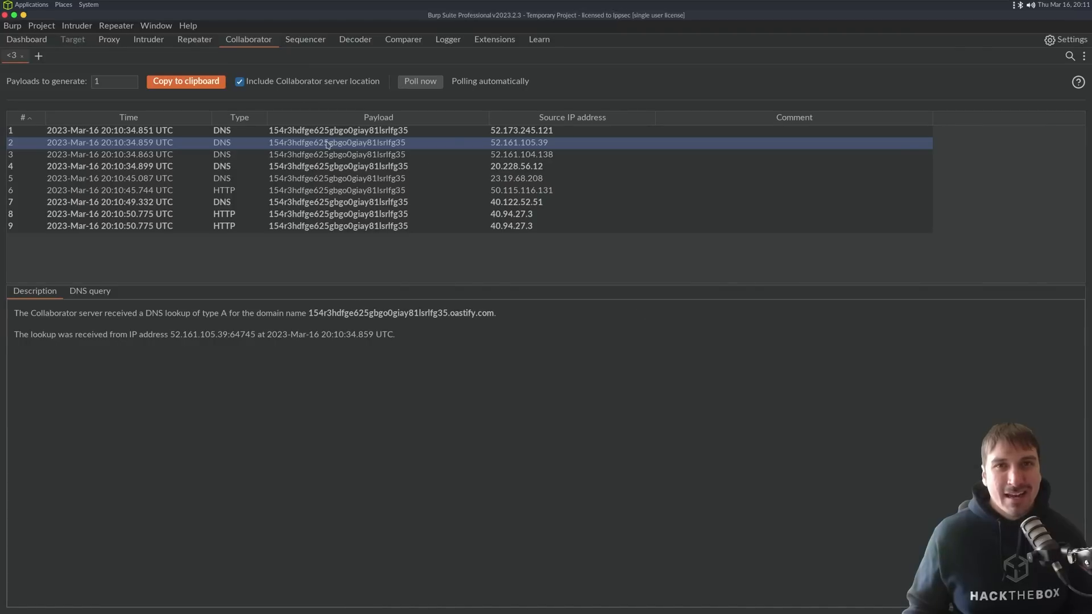
mouse_move(532, 151)
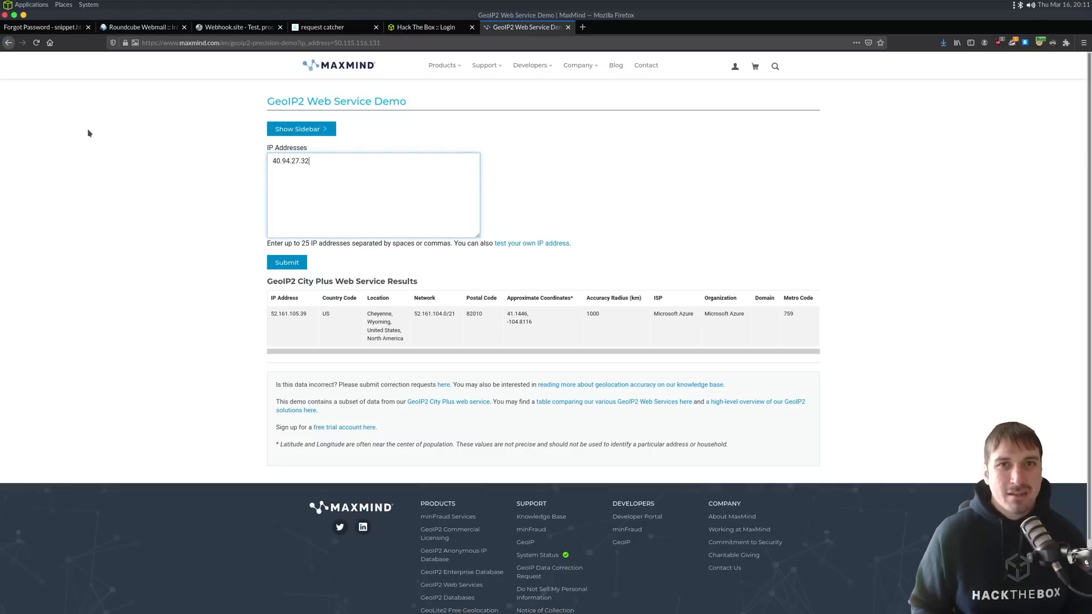
click(286, 262)
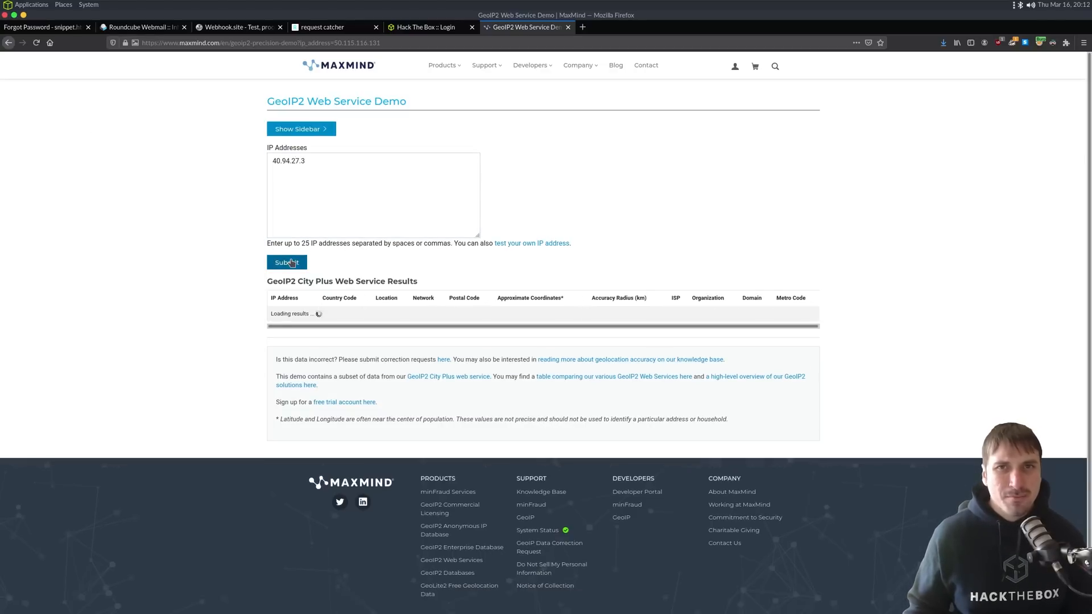
click(287, 262)
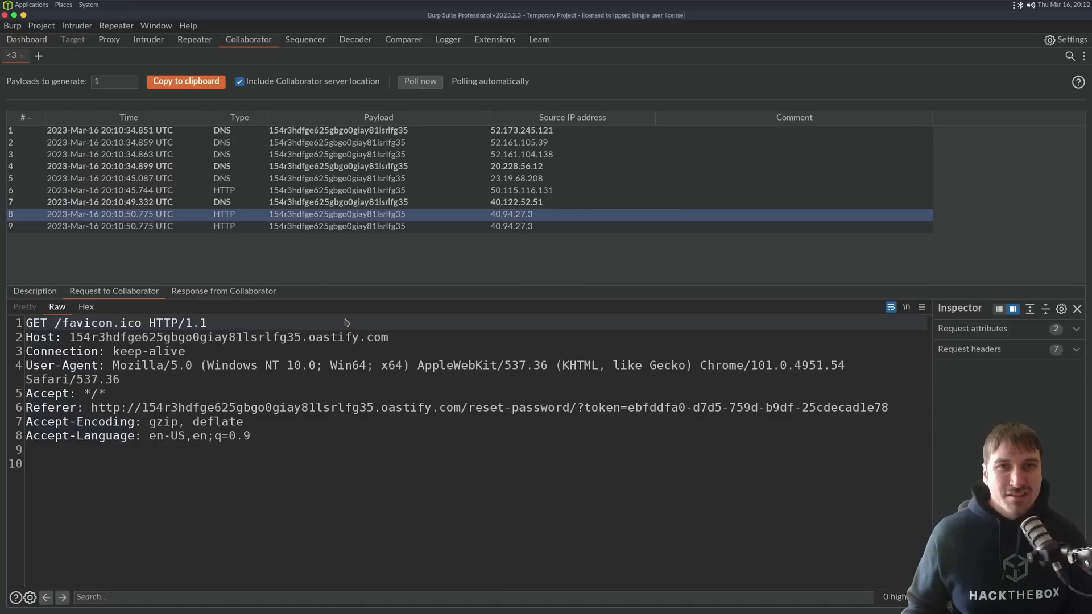
mouse_move(419, 254)
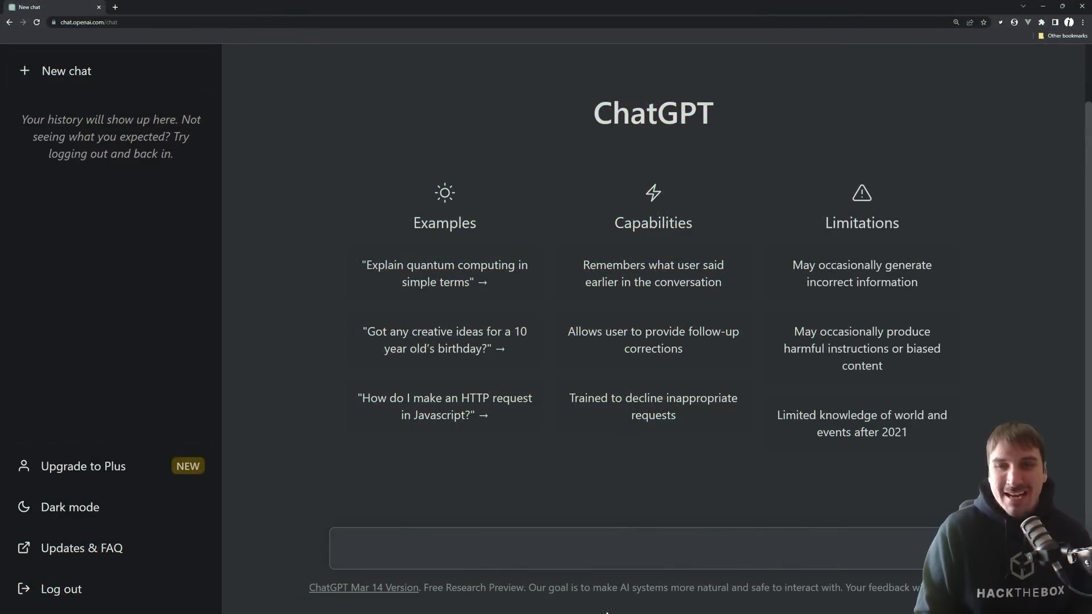
Ask ChatGPT 'In flask, how can i get the domain of my webserver to use with a password reset link?' and copy its code.
text(In flask,)
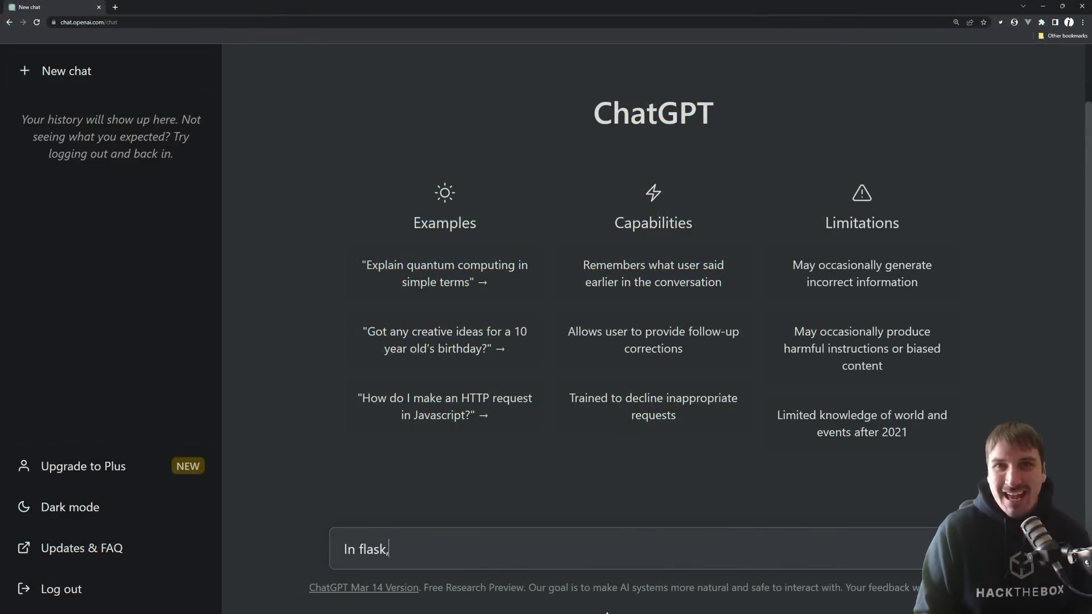
text(how can)
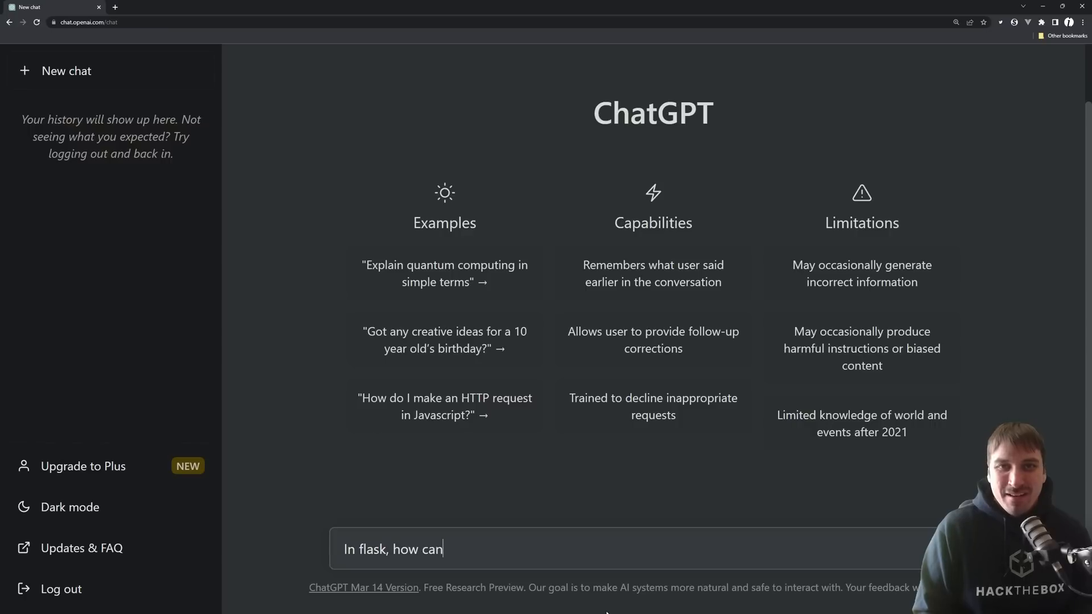
text(i)
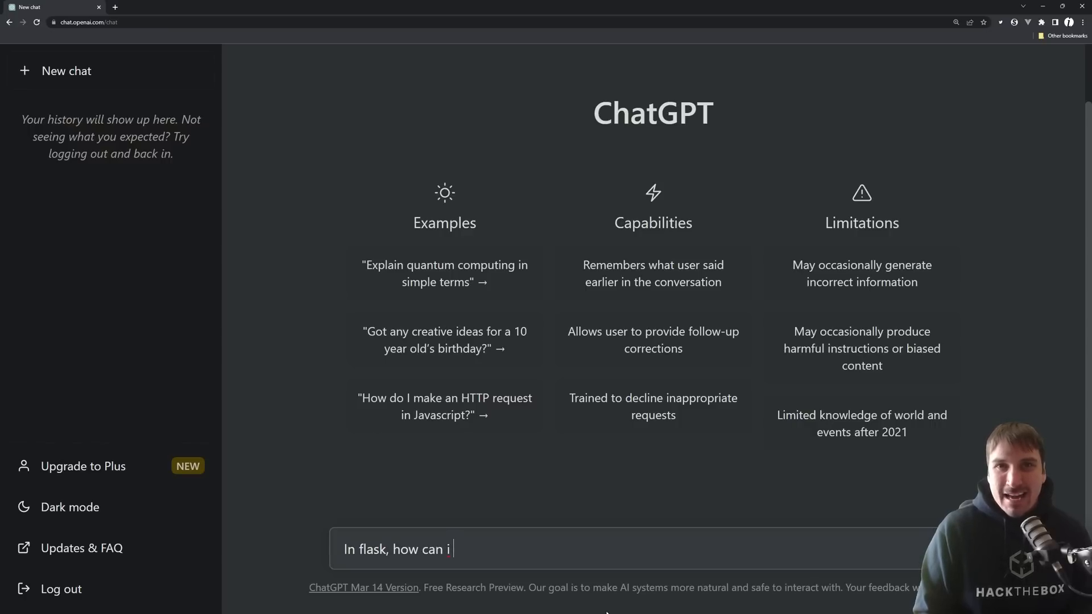
text(get the domain of)
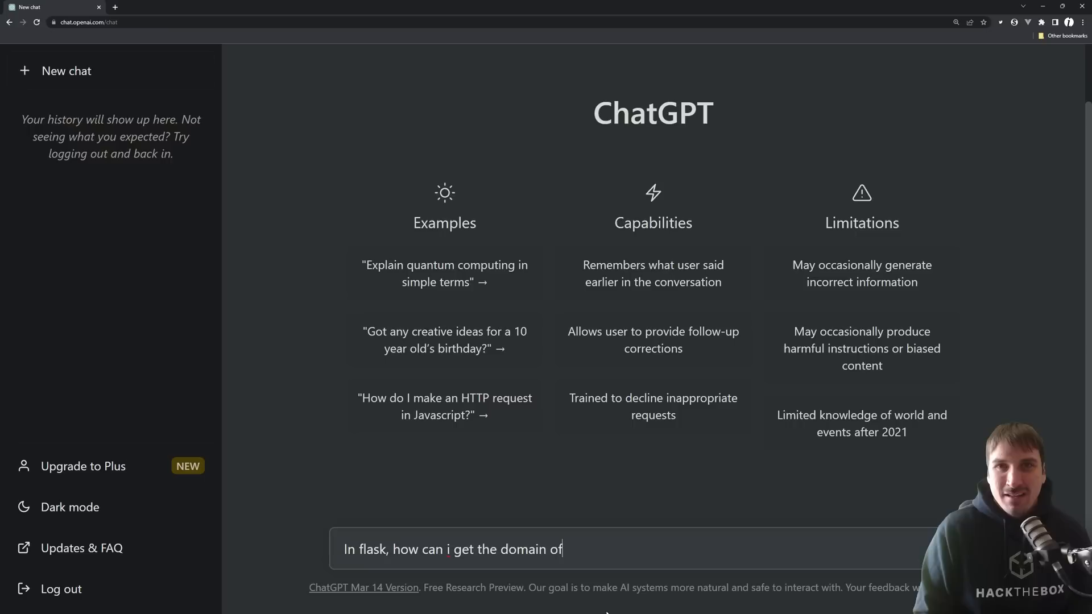
text(my webserver to)
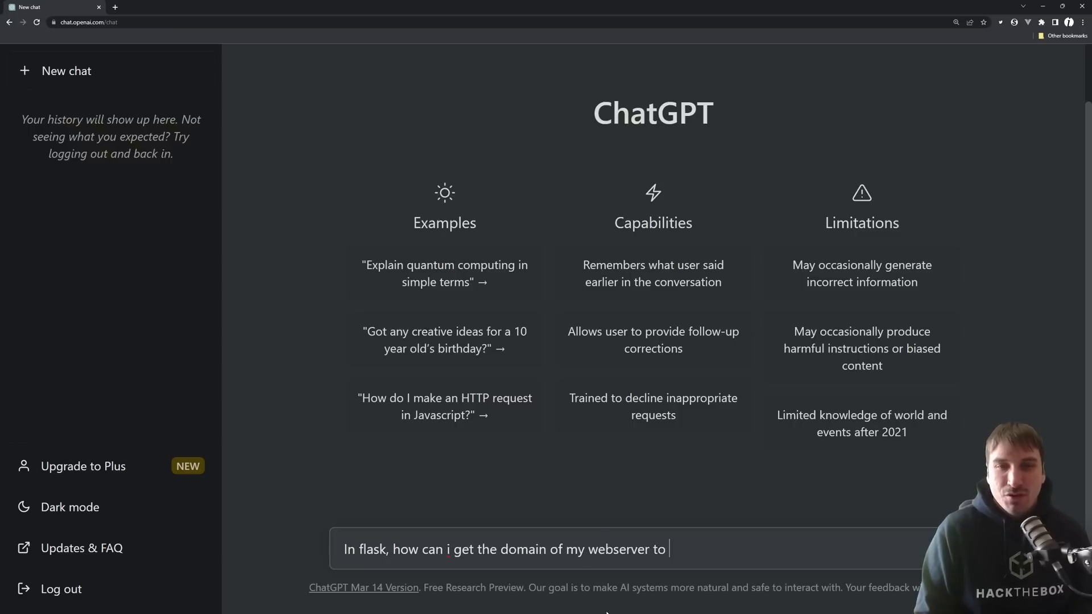
text(use with a password)
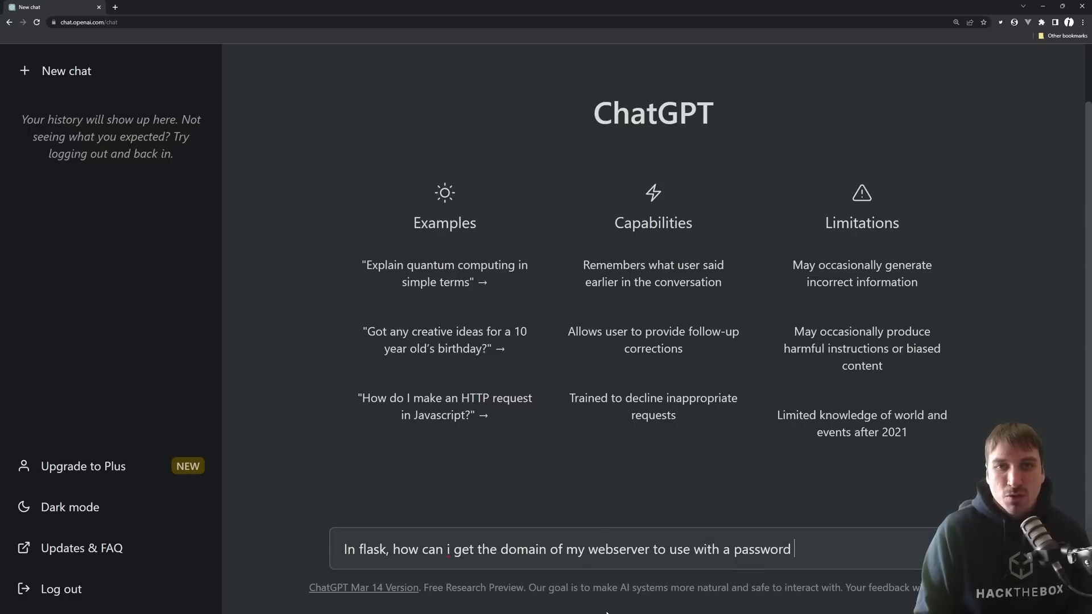
text(reset link?)
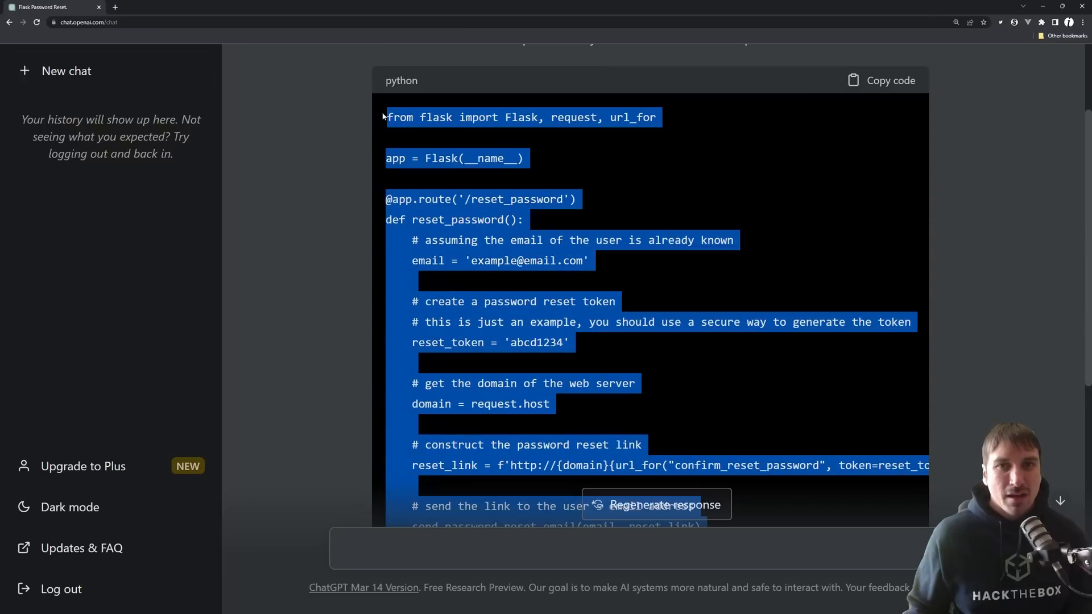
click(640, 170)
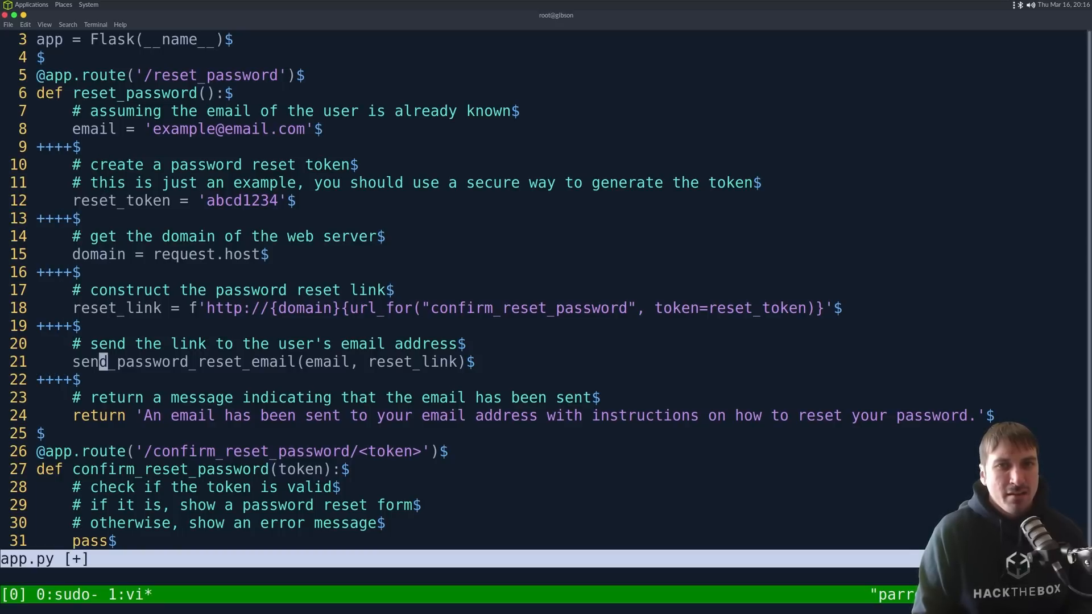
Comment out send_password_reset_email in app.py and return an f-string with {reset_link}.
key(i)
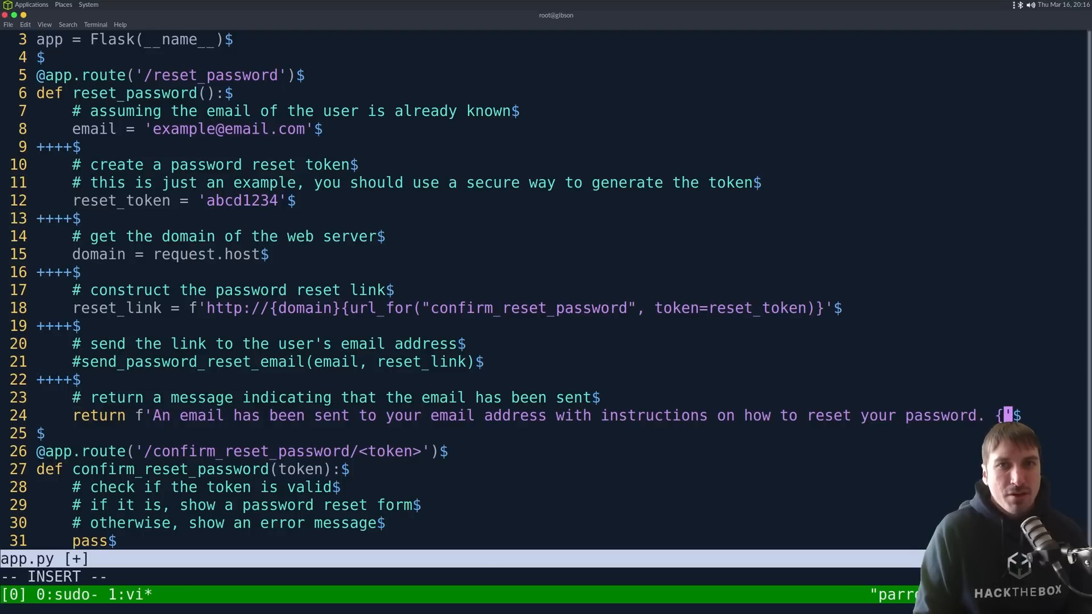
text(reset_link})
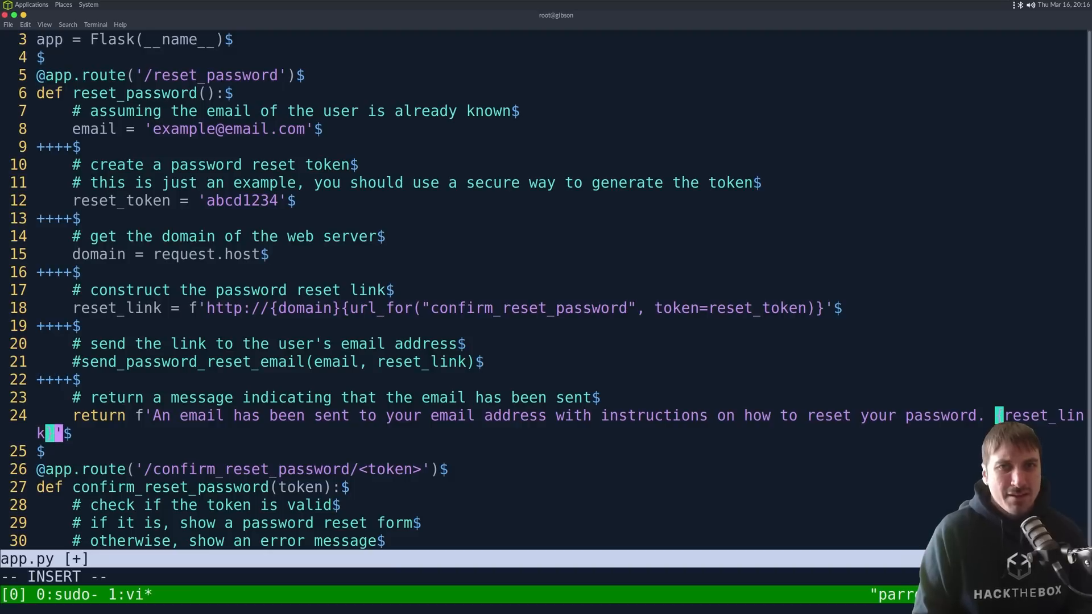
key(Escape)
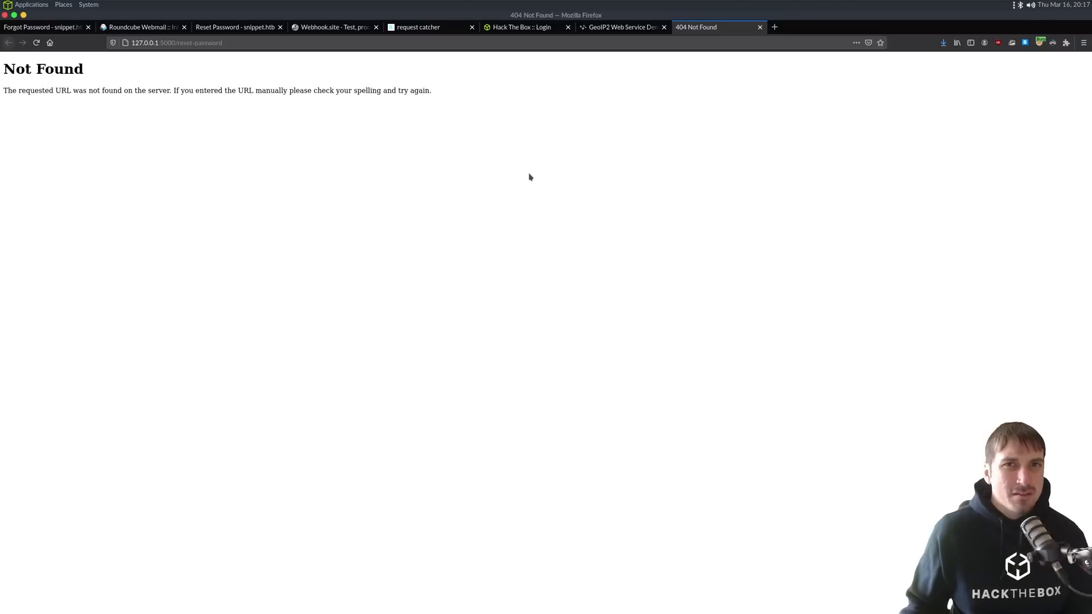
Reload the reset page, rewrite the intercepted Host header to TotallyNotAMaliciousWebsite.com and forward it.
click(175, 42)
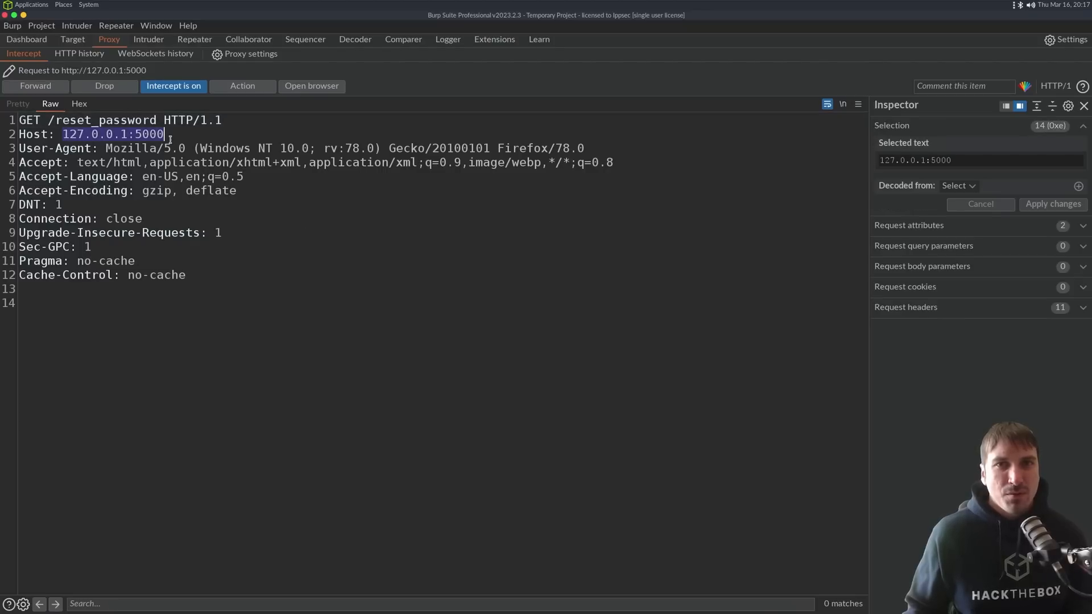
text(Totally)
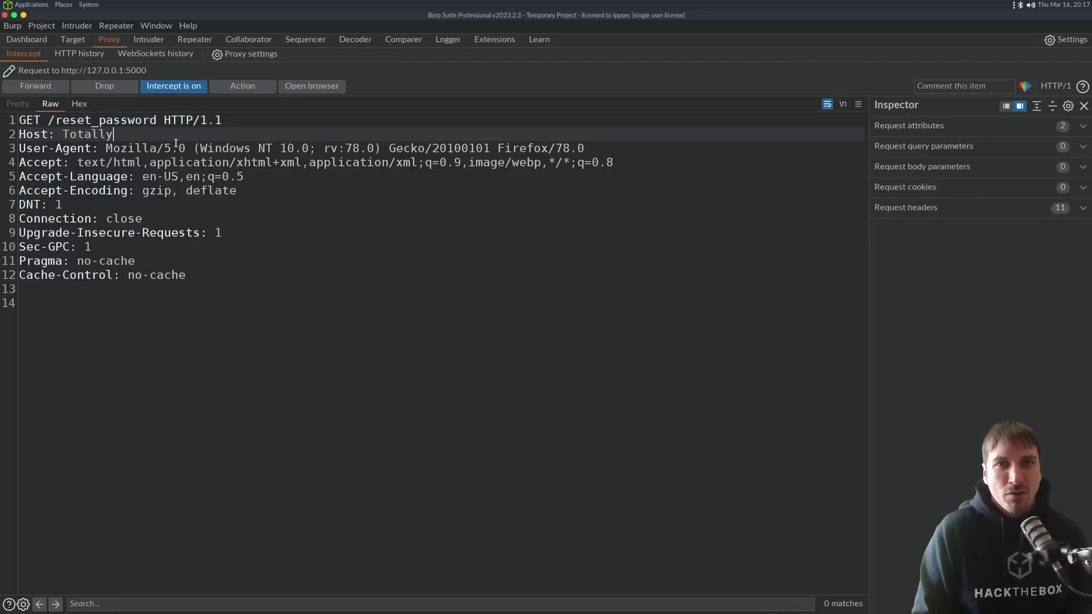
text(NotA)
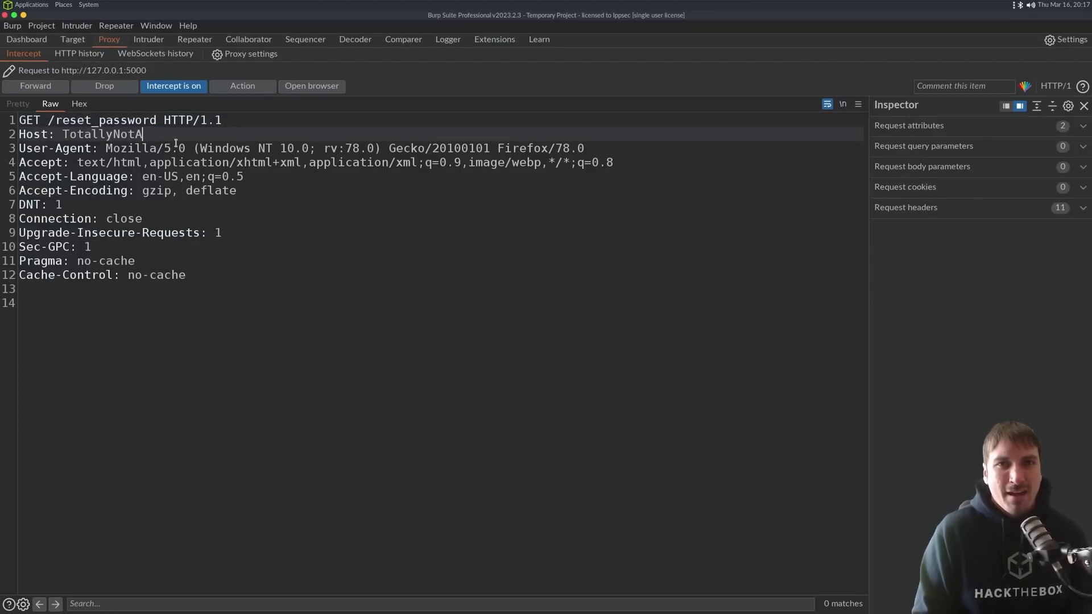
text(MaliciousWebsite)
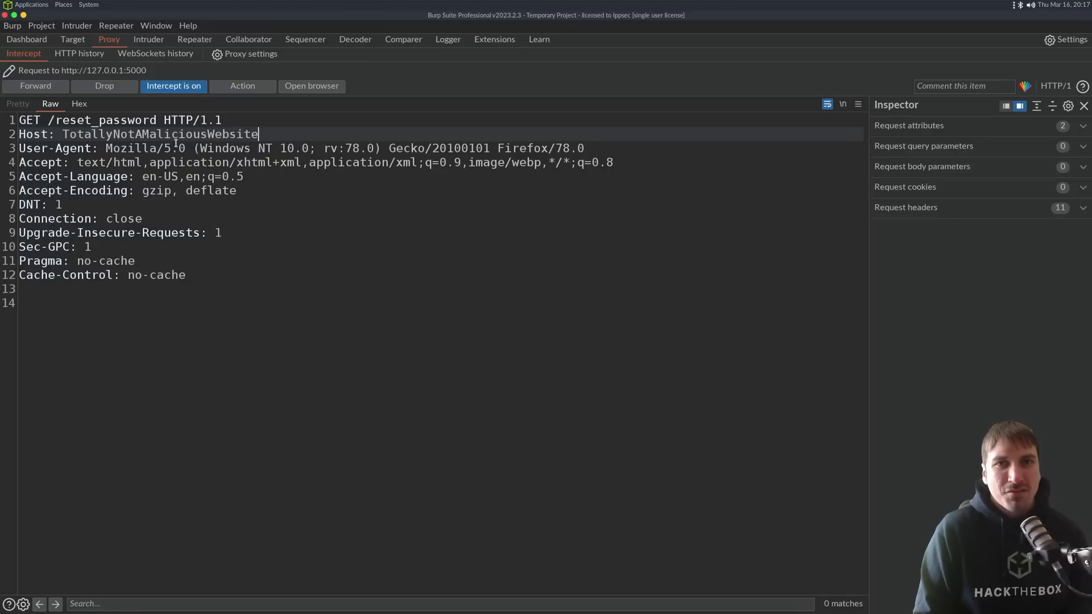
text(.com)
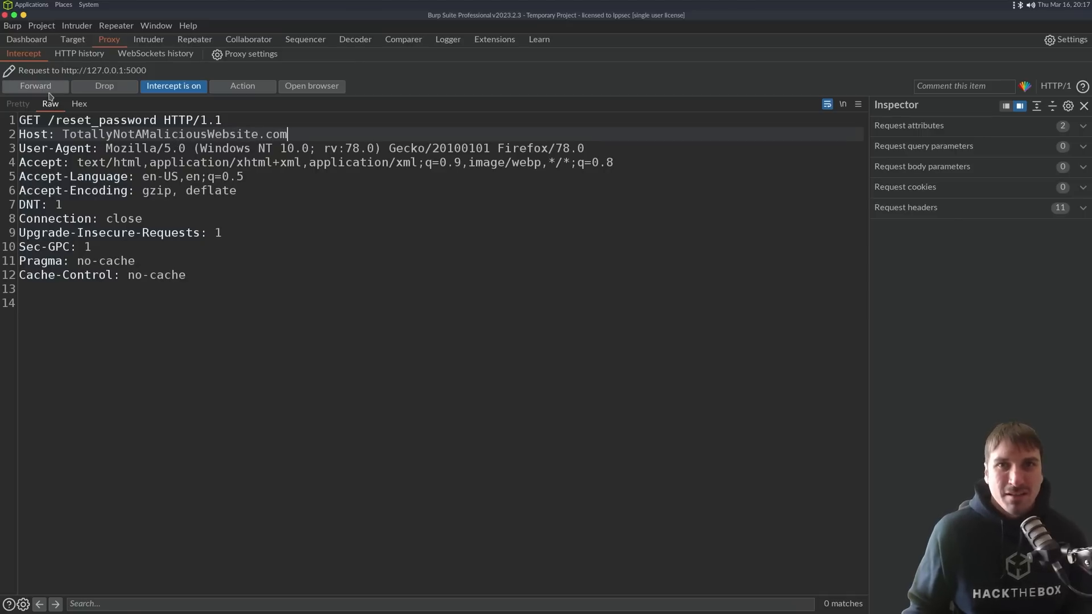
click(173, 85)
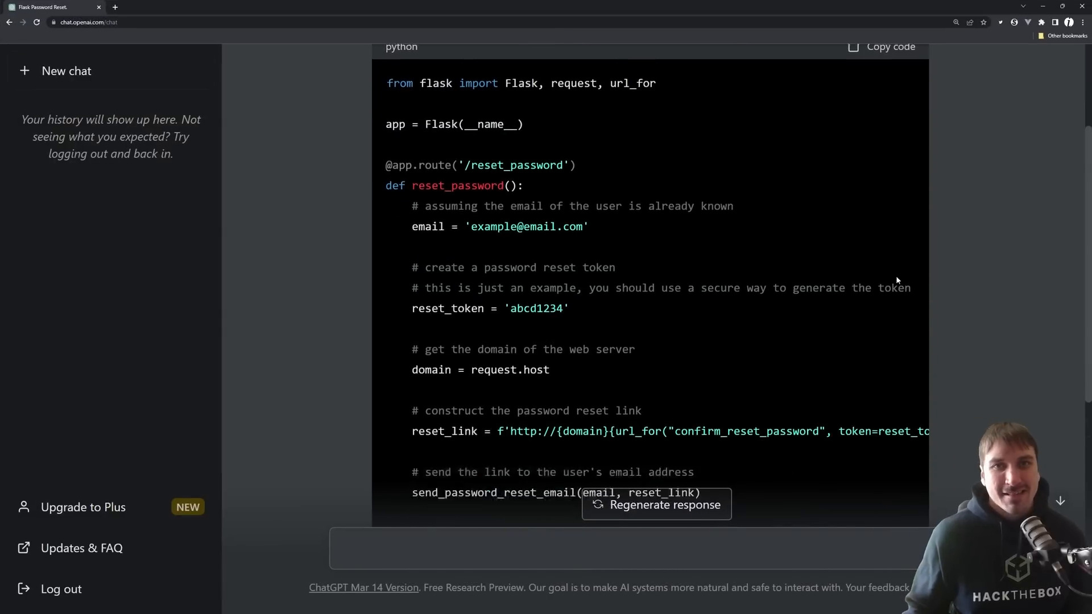
Ask ChatGPT how to protect the Flask reset code against Host header injection.
scroll(down, 3)
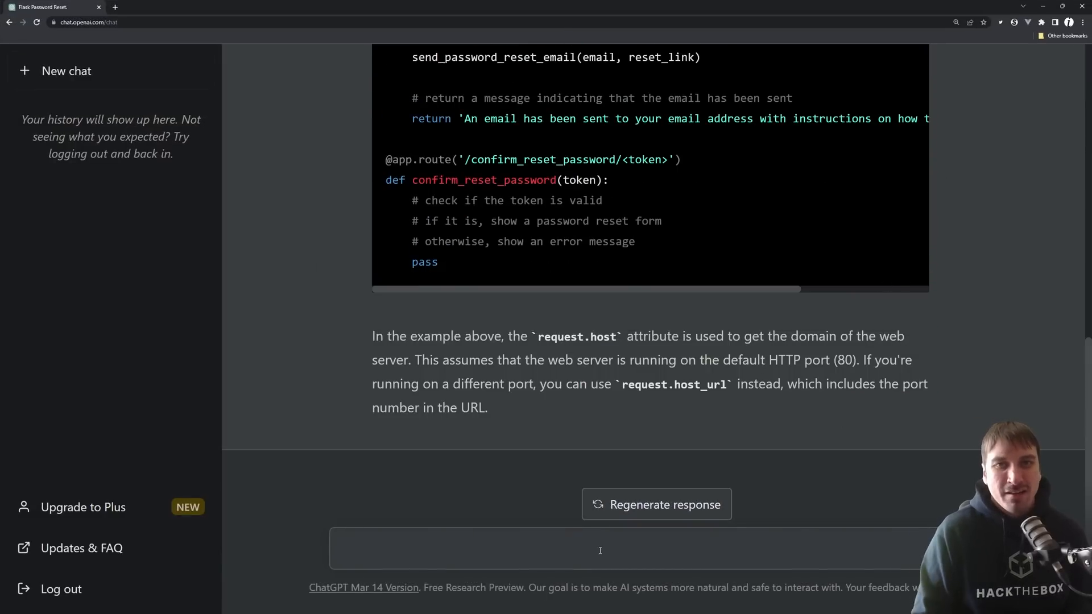
text(How can i prote)
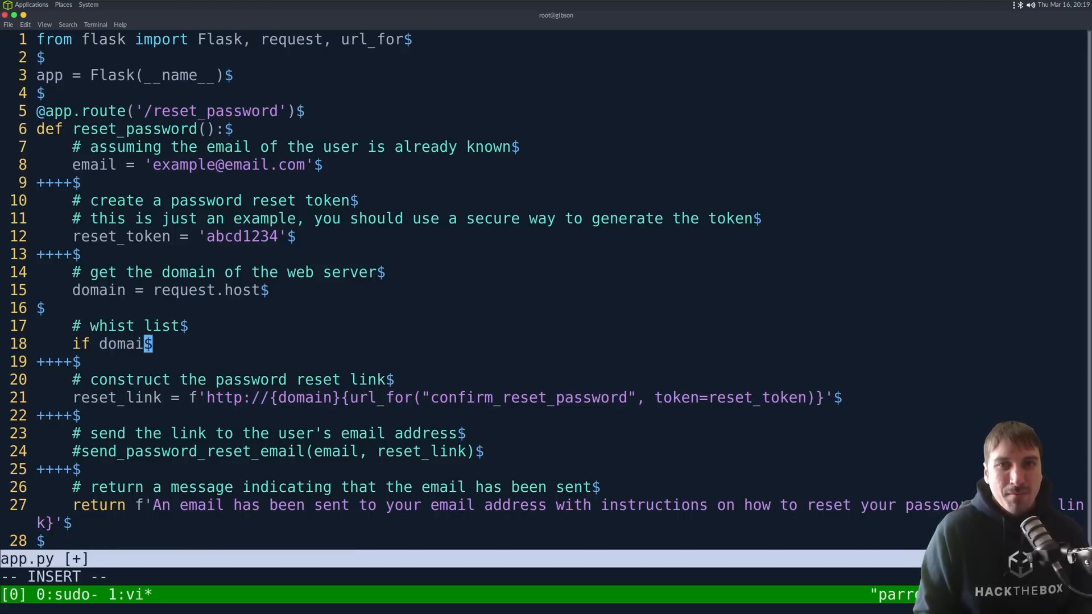
Add an if domain != '127.0.0.1:5000': block returning "Access Denied" in app.py.
text(!= '127)
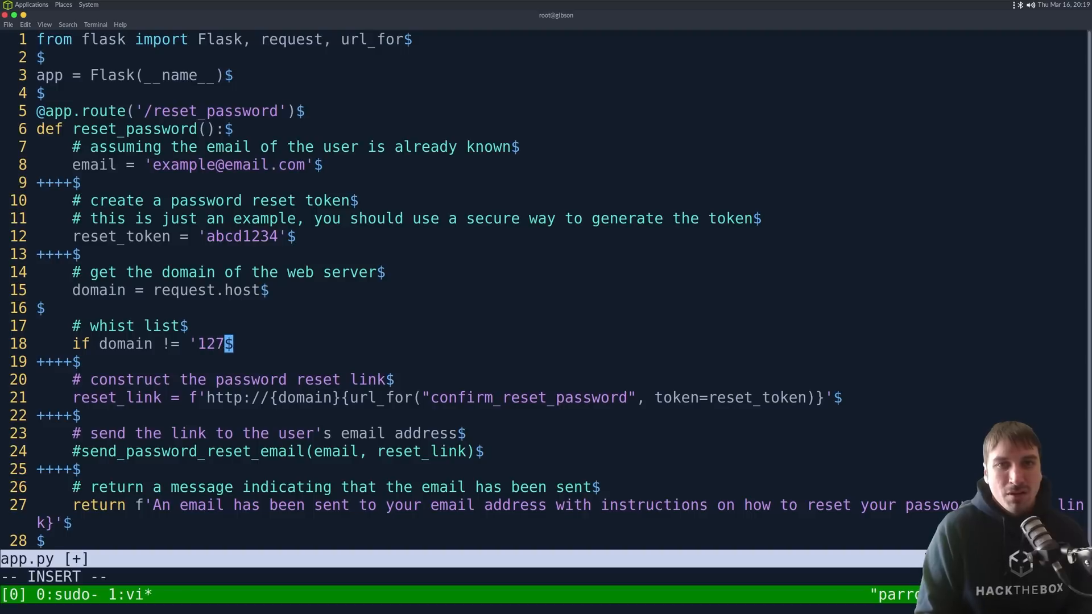
text(.0.0.1)
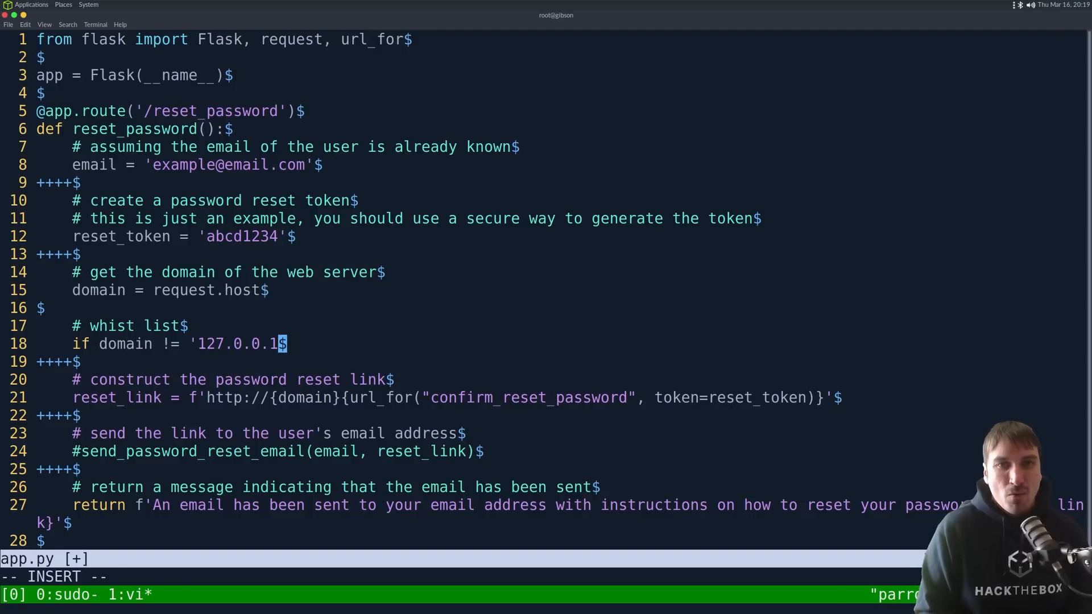
text(:5000)
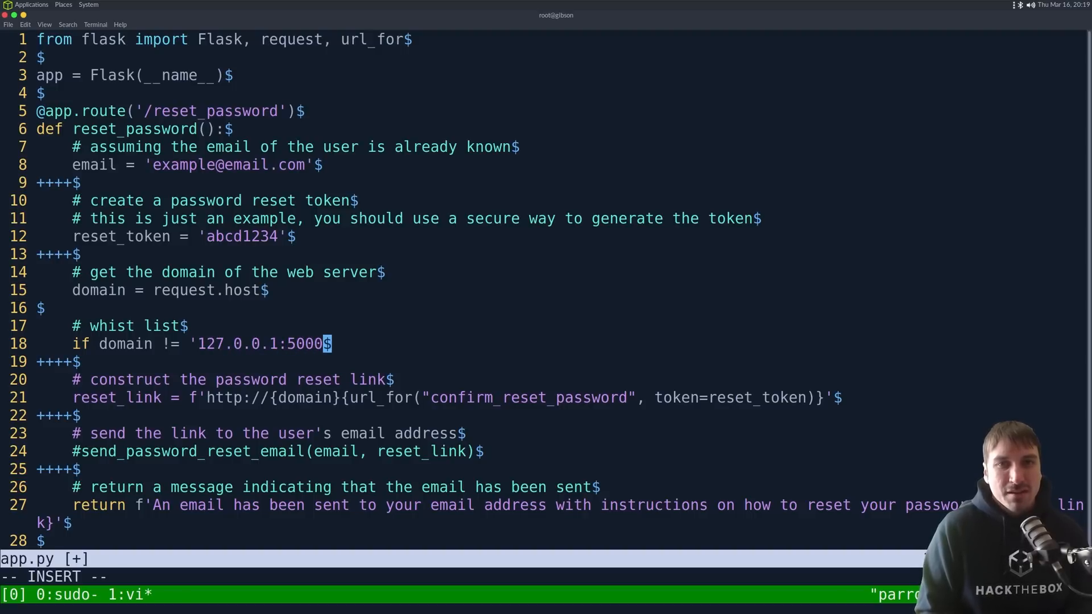
text(:)
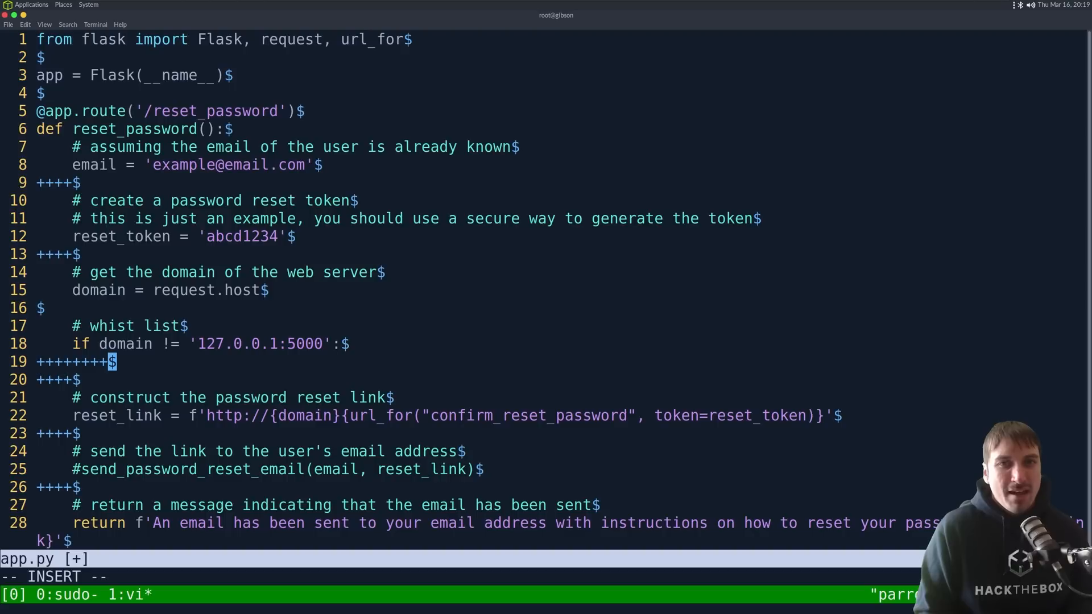
text(return+)
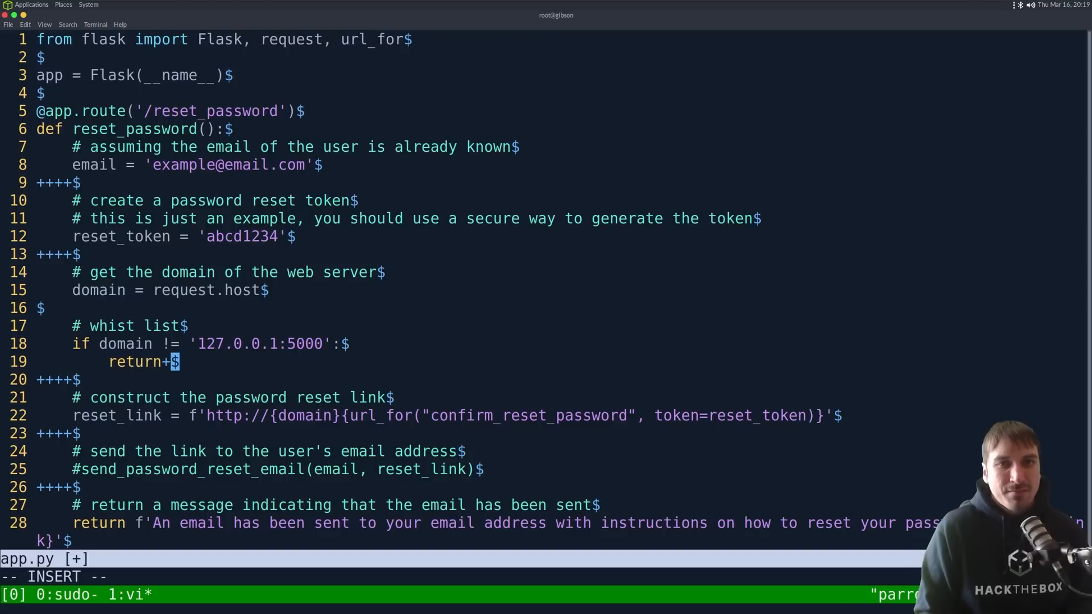
text("Access Denie)
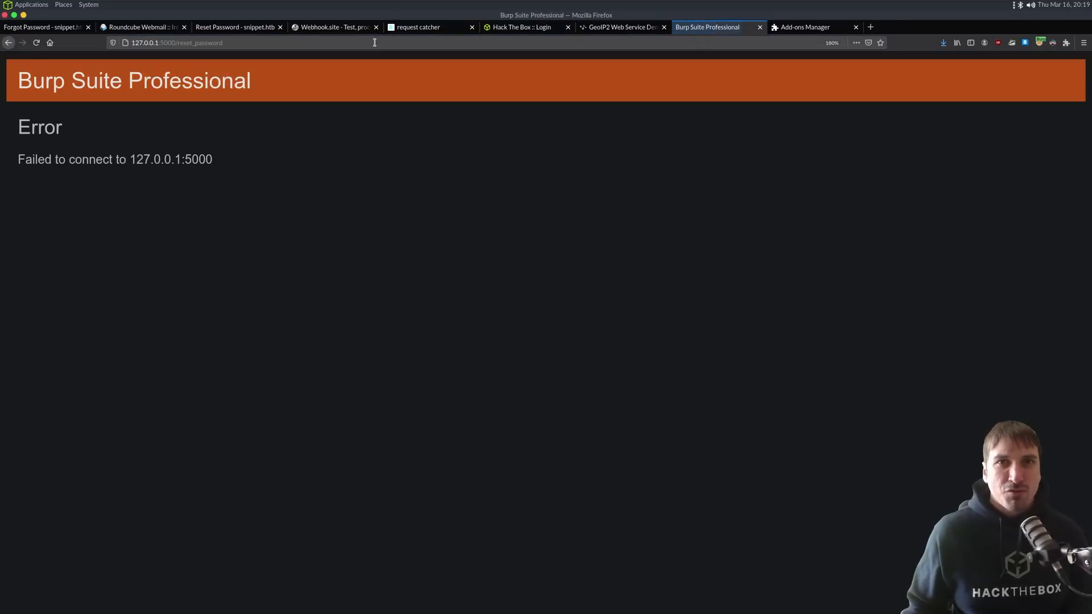
Switch the FoxyProxy proxy option and reload the reset_password page to get the 127.0.0.1:5000 link.
click(1039, 42)
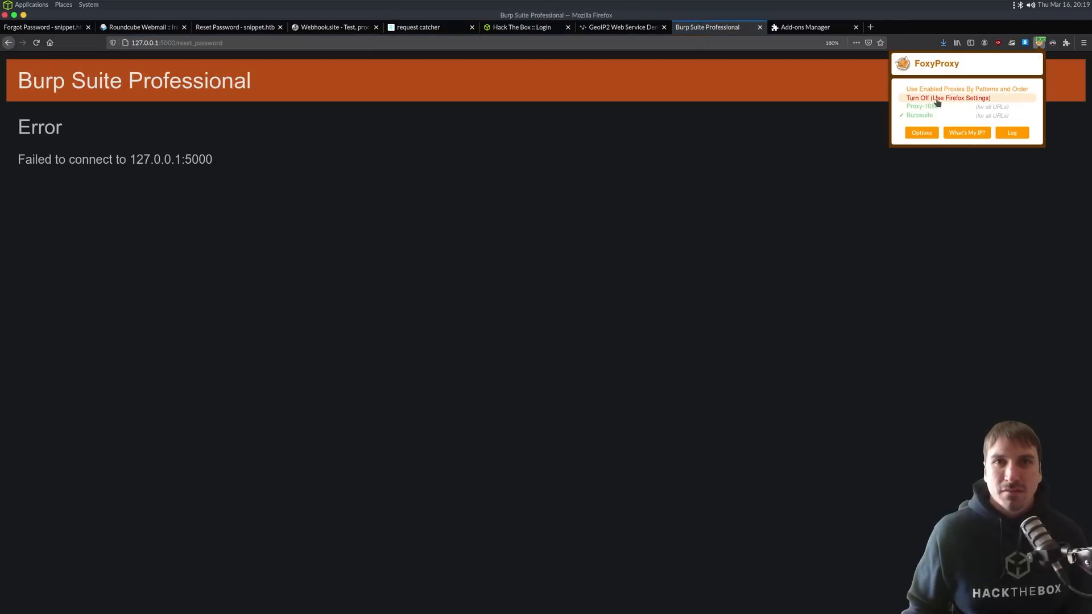
click(948, 98)
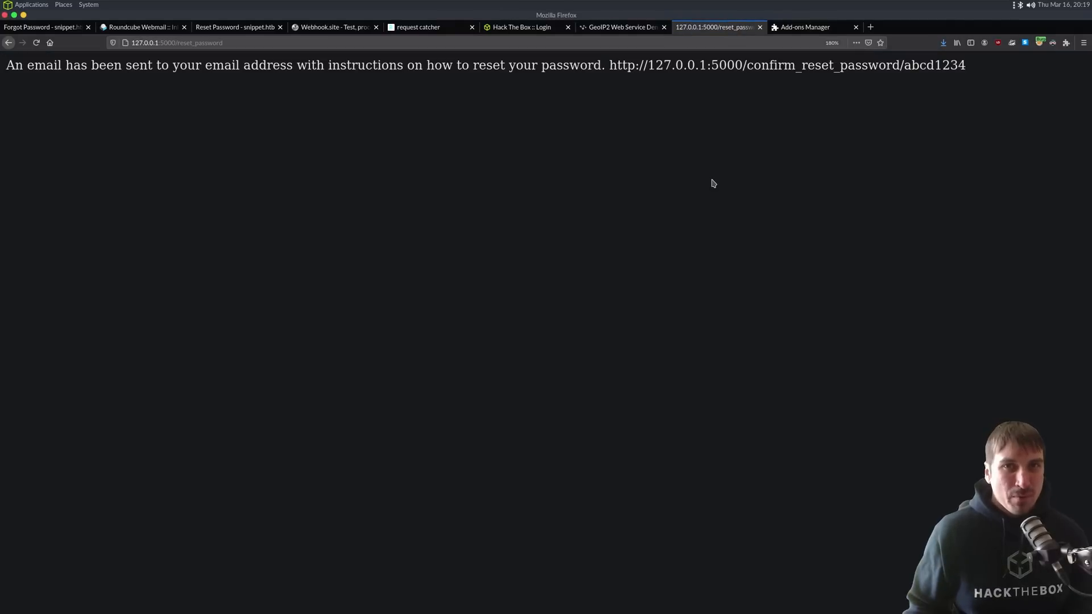
key(alt+Tab)
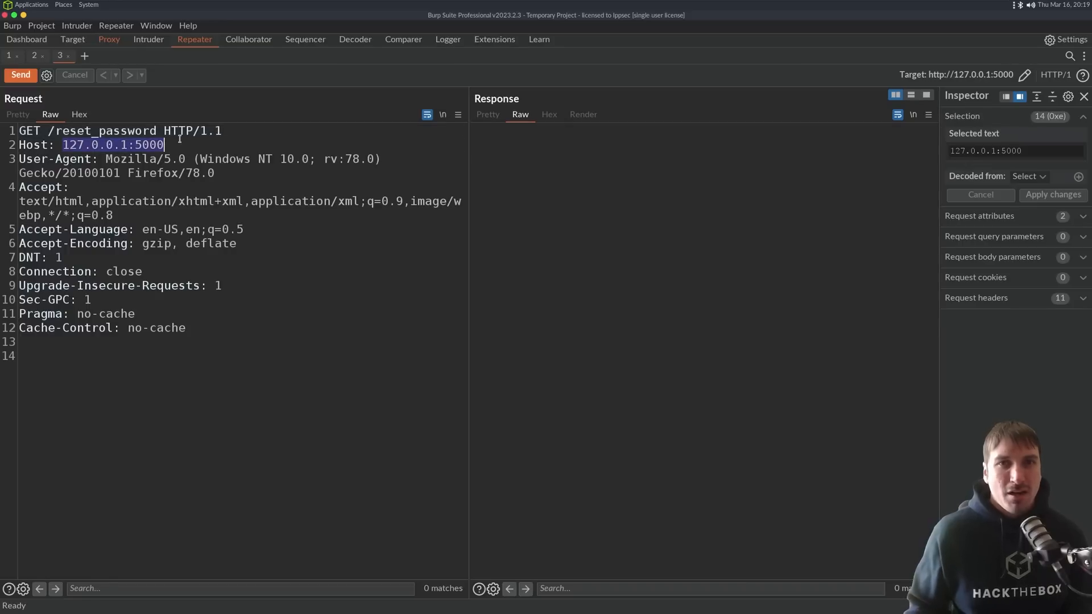
Replace the Repeater request's Host header value with TotesLegit.com.
text(TotesLegit)
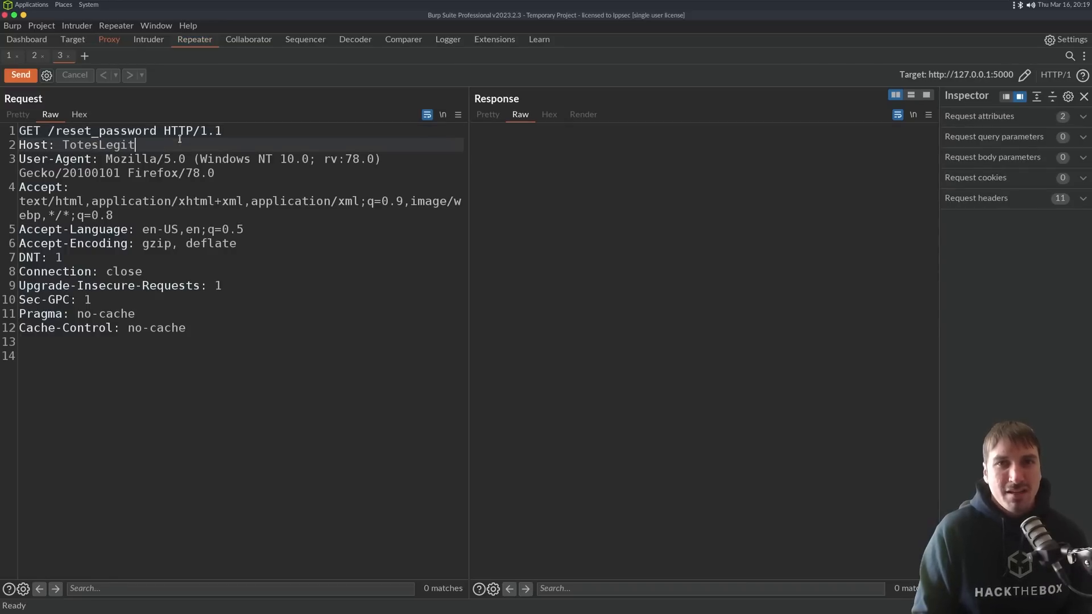
text(.com)
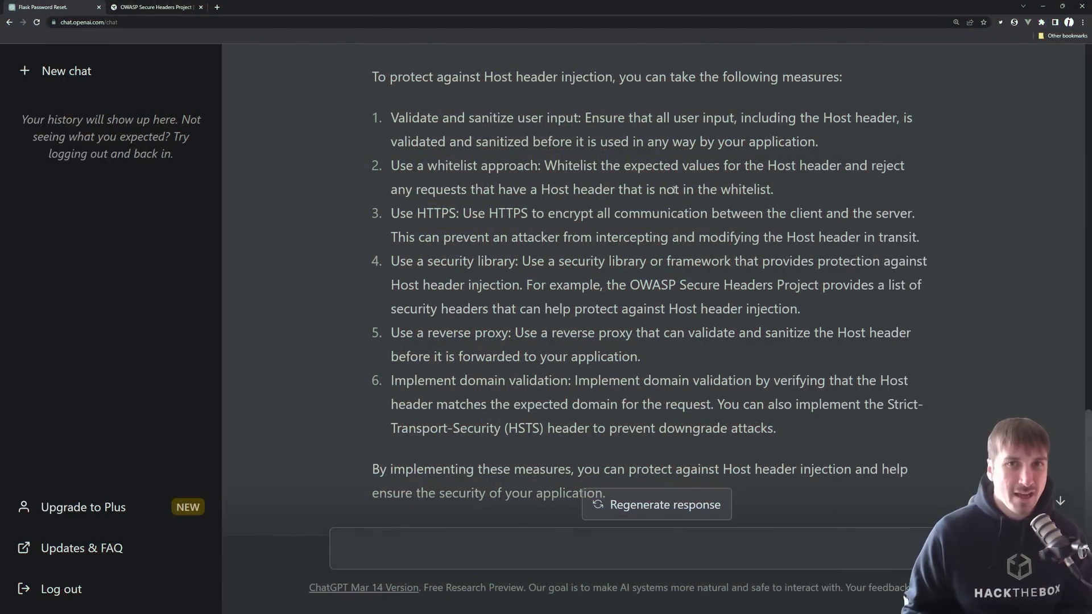
Select the Host header injection mitigations in ChatGPT and mark item 3, 'Use HTTPS'.
drag(390, 164, 774, 189)
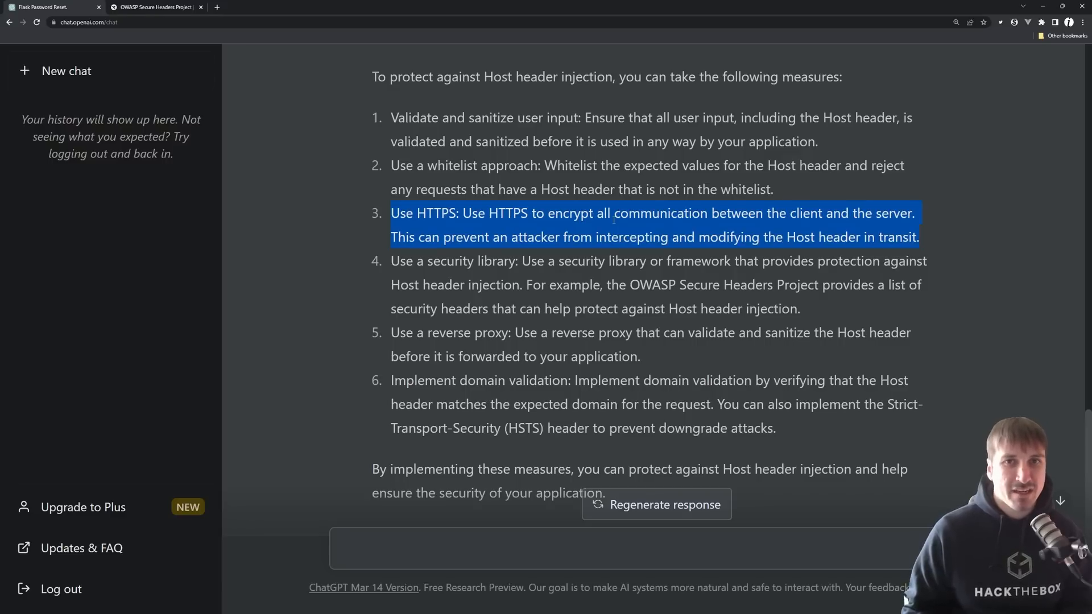
double_click(653, 284)
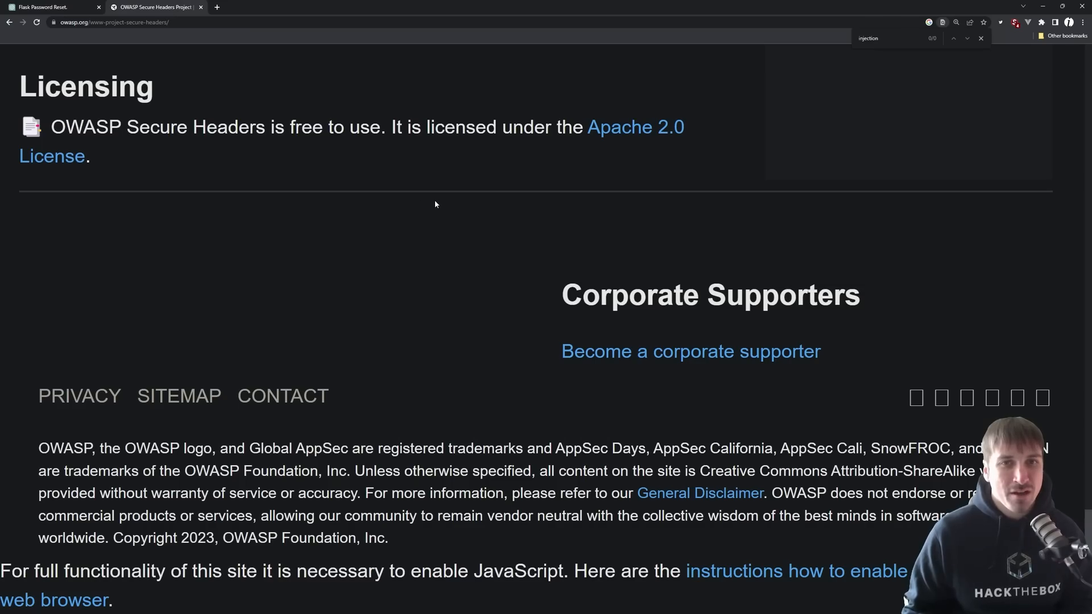
Browse the OWASP Secure Headers page and reach the 'HTTP response security headers to add' file.
scroll(up, 3)
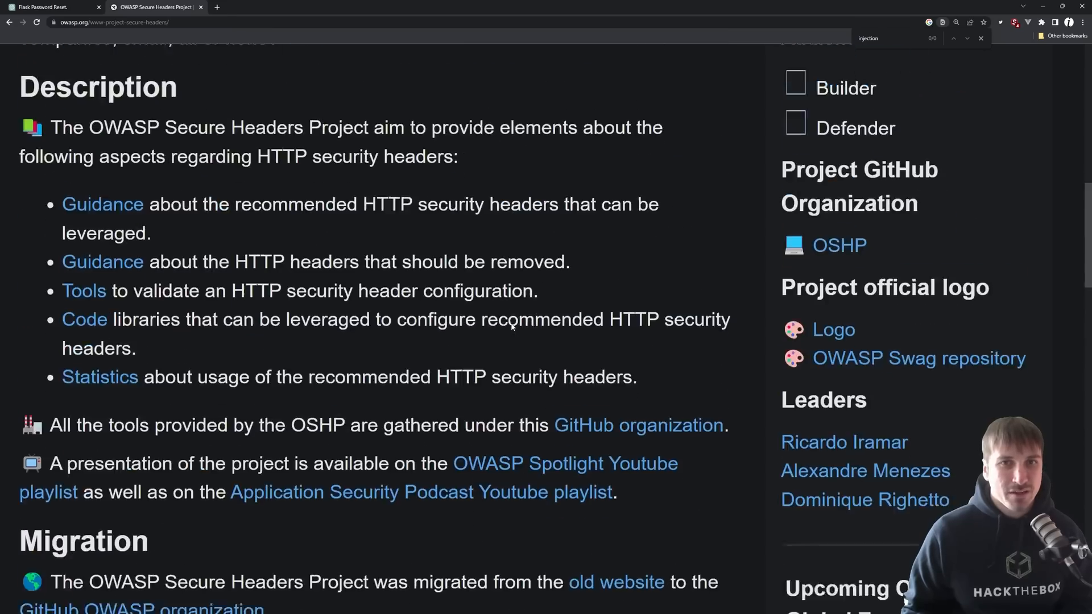
scroll(up, 3)
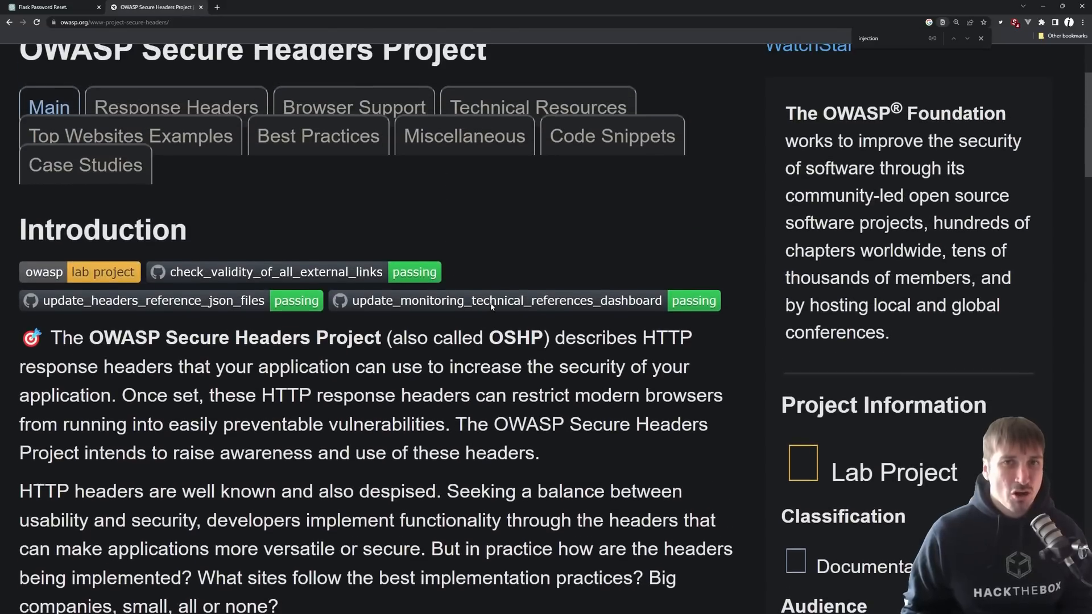
scroll(down, 3)
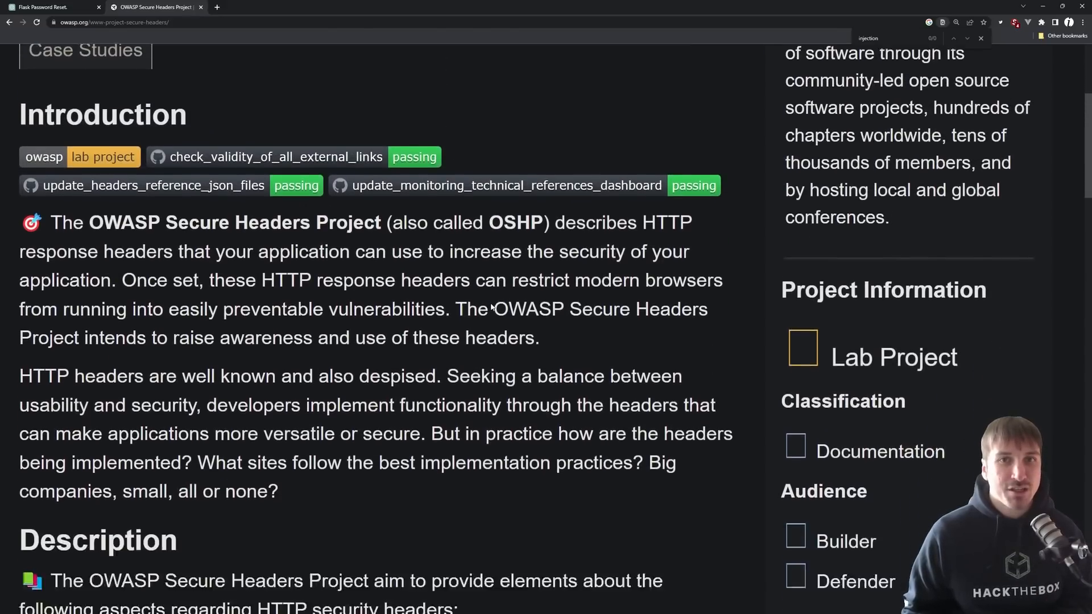
scroll(down, 3)
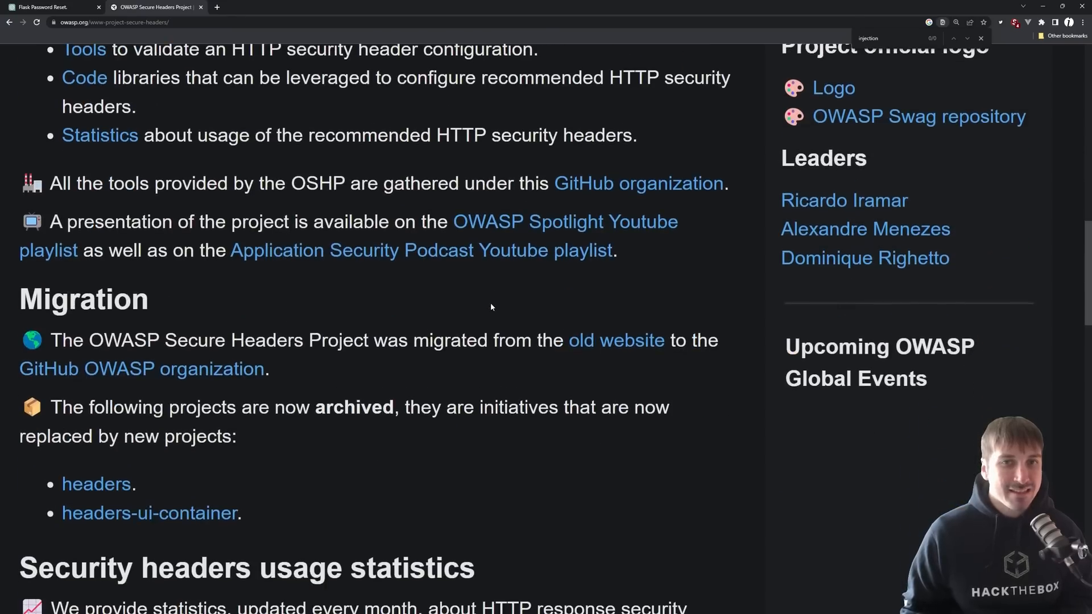
scroll(down, 3)
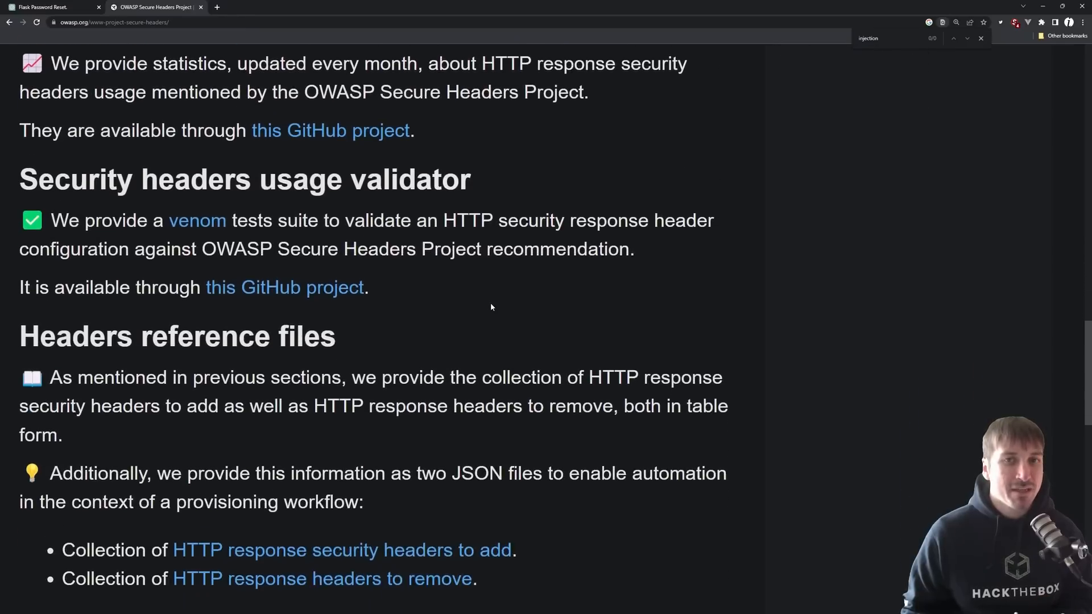
scroll(down, 3)
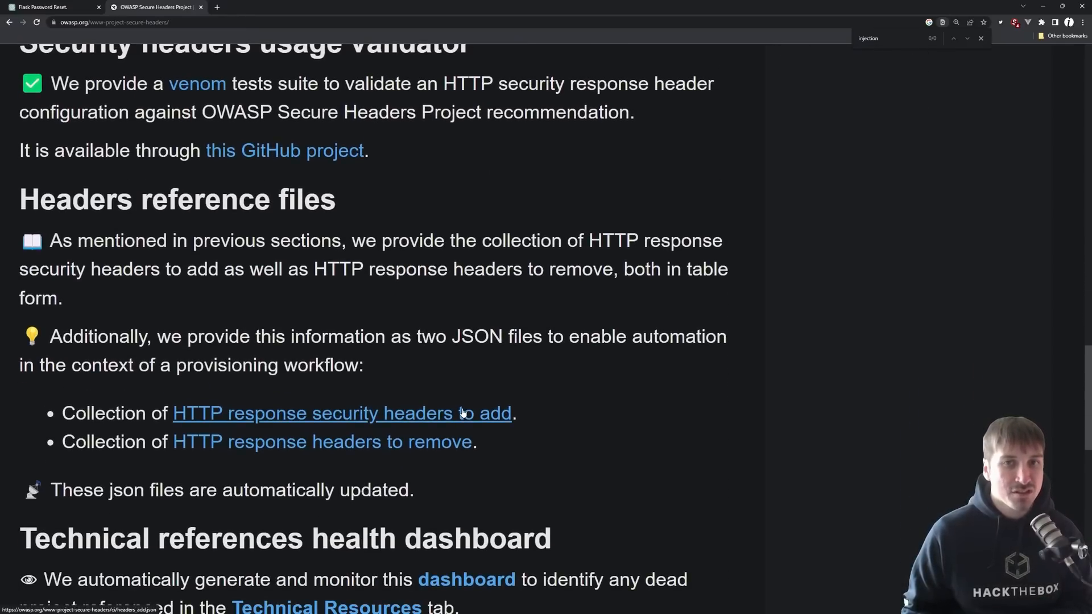
click(341, 413)
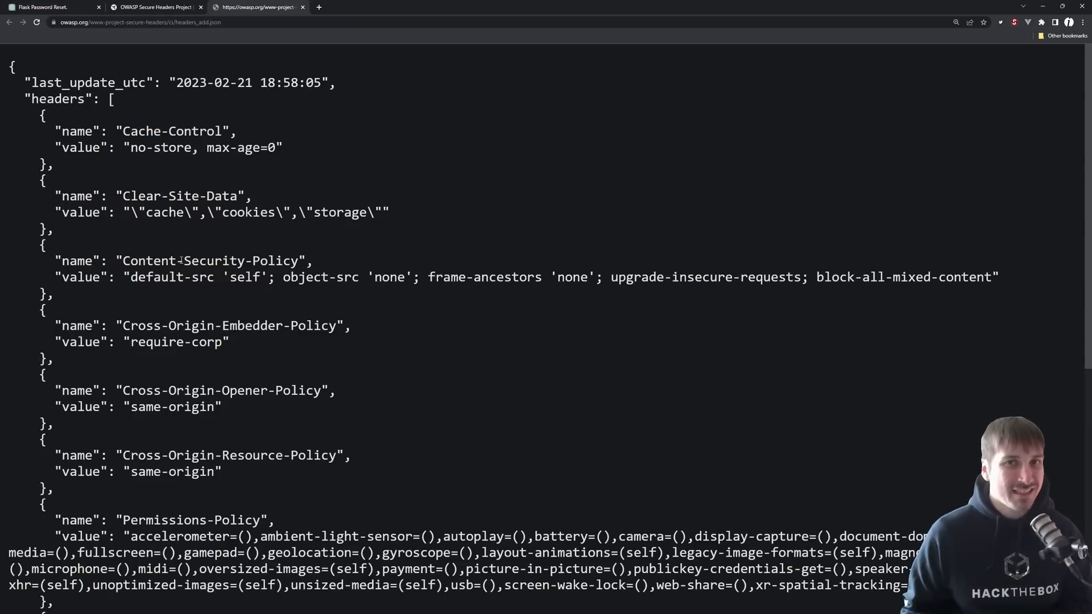
Point out the Content-Security-Policy header in the JSON list, then close that headers file.
double_click(214, 144)
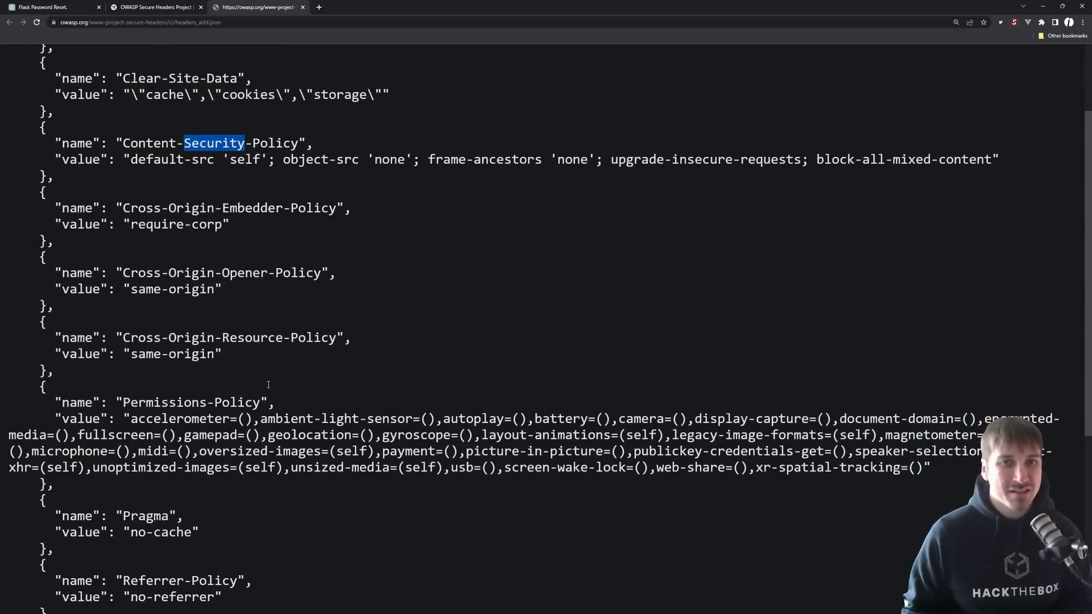
scroll(down, 3)
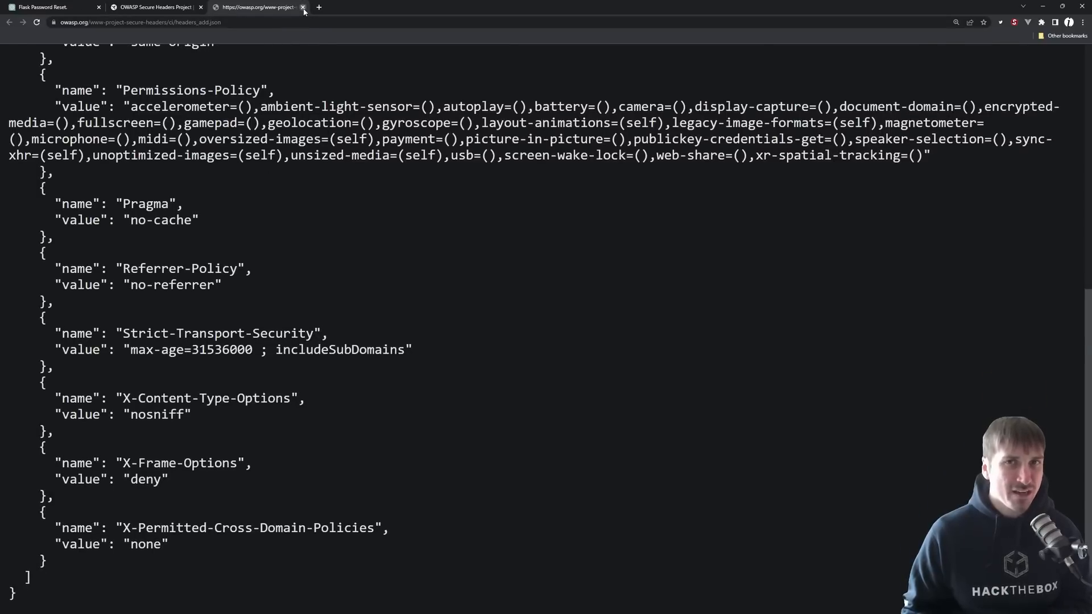
click(302, 6)
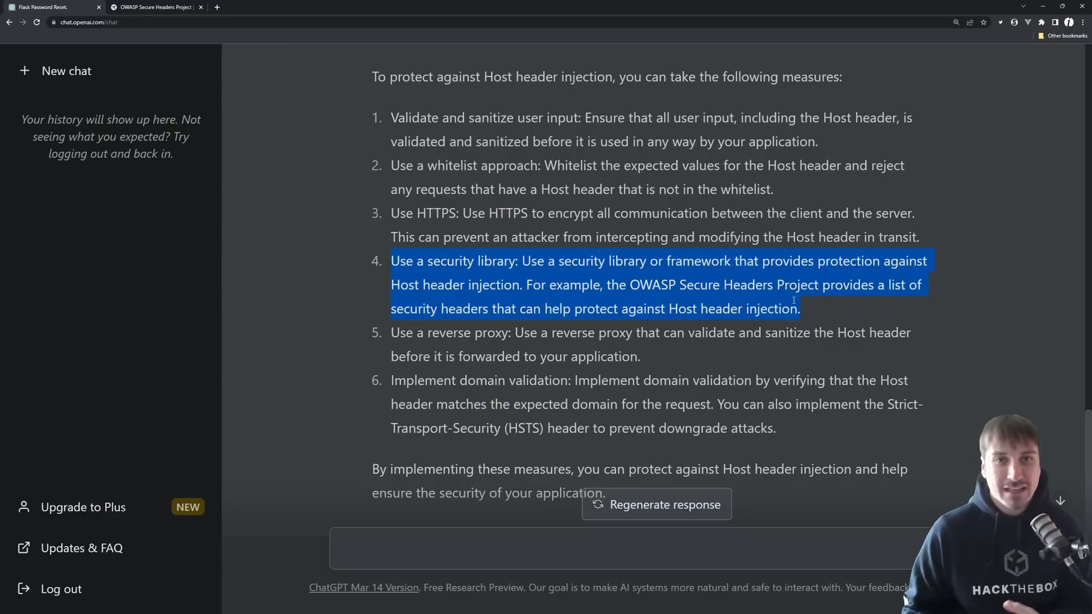
click(658, 351)
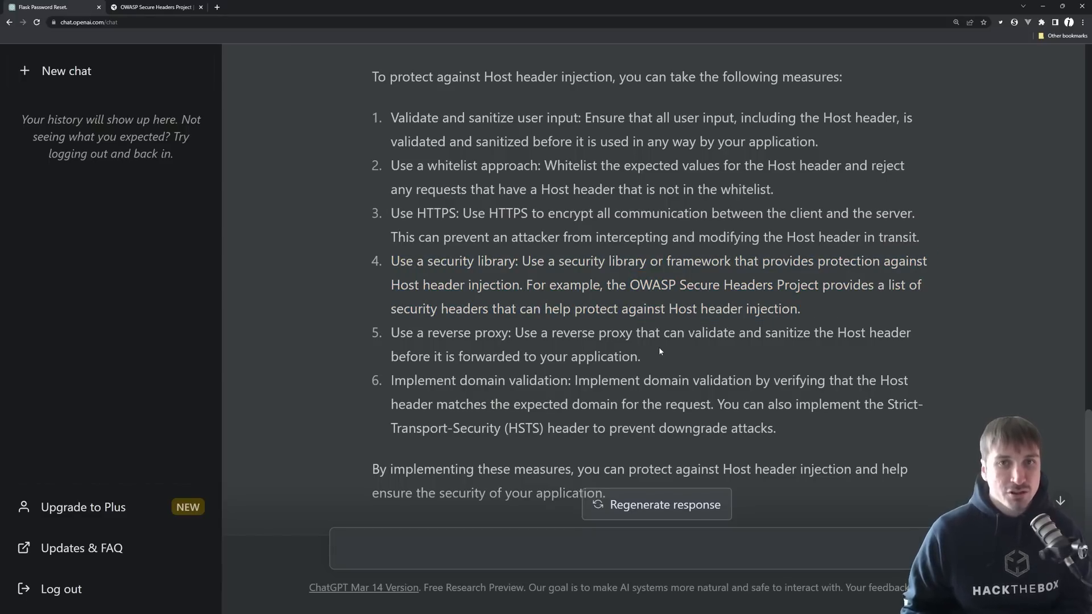
drag(391, 332, 638, 356)
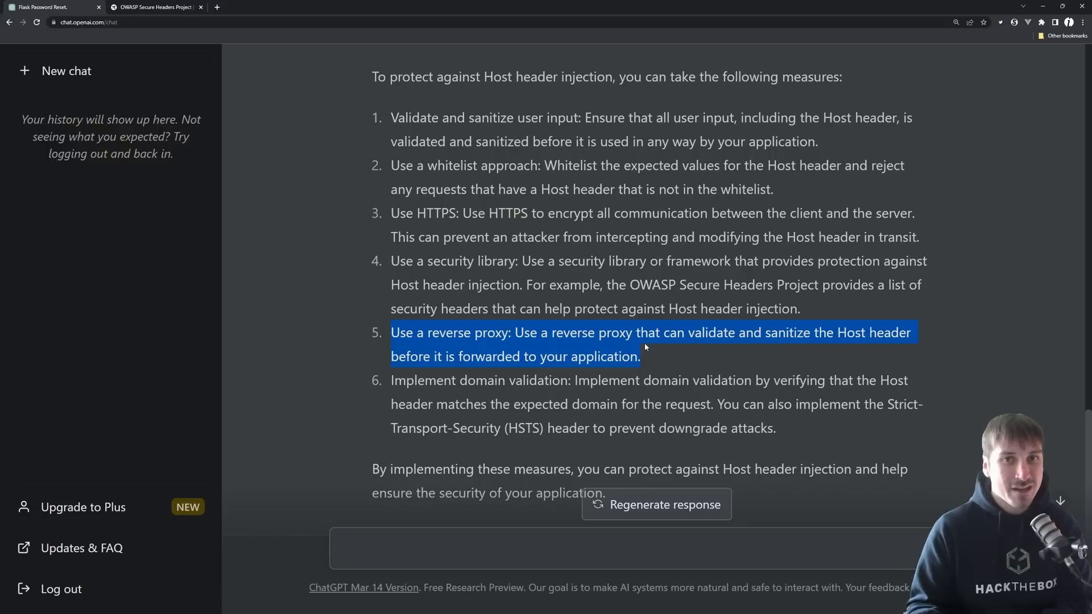
mouse_move(511, 349)
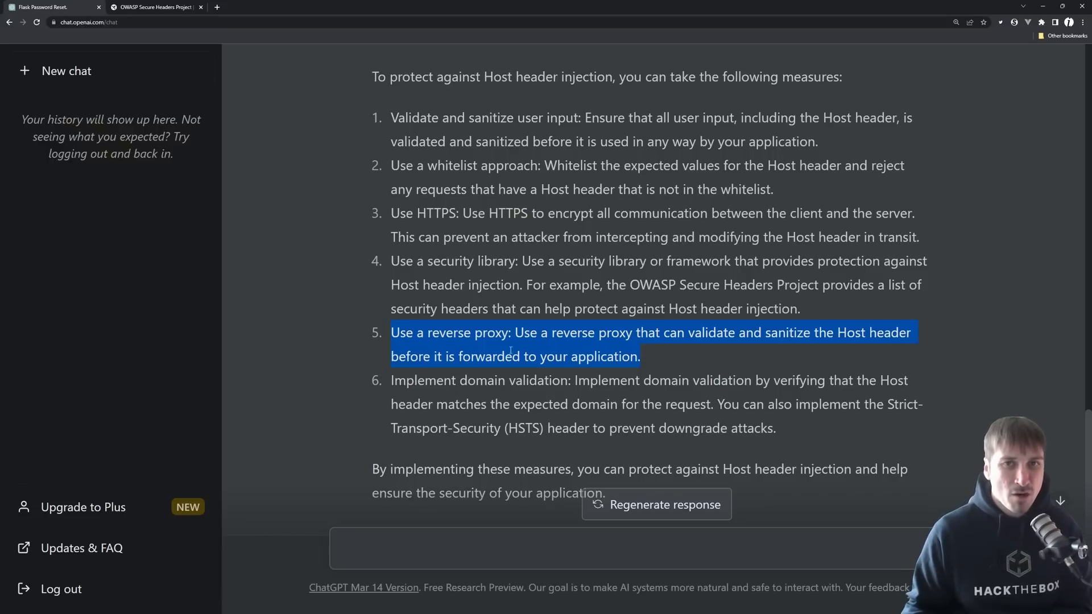
double_click(539, 380)
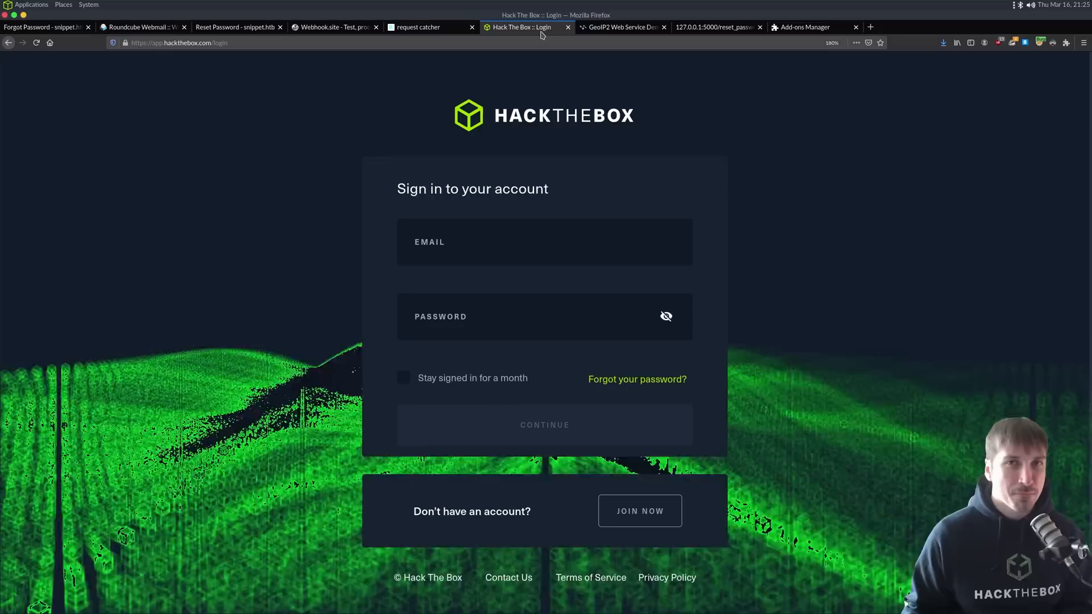
Resend the password reset link from Hack The Box's Forgot your password page.
click(178, 42)
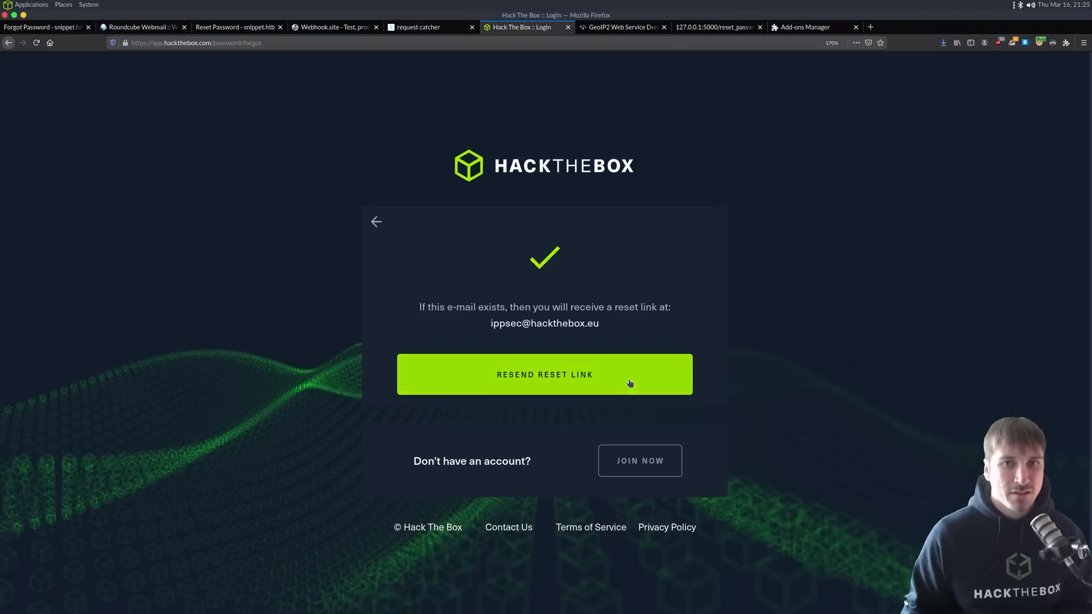
click(544, 374)
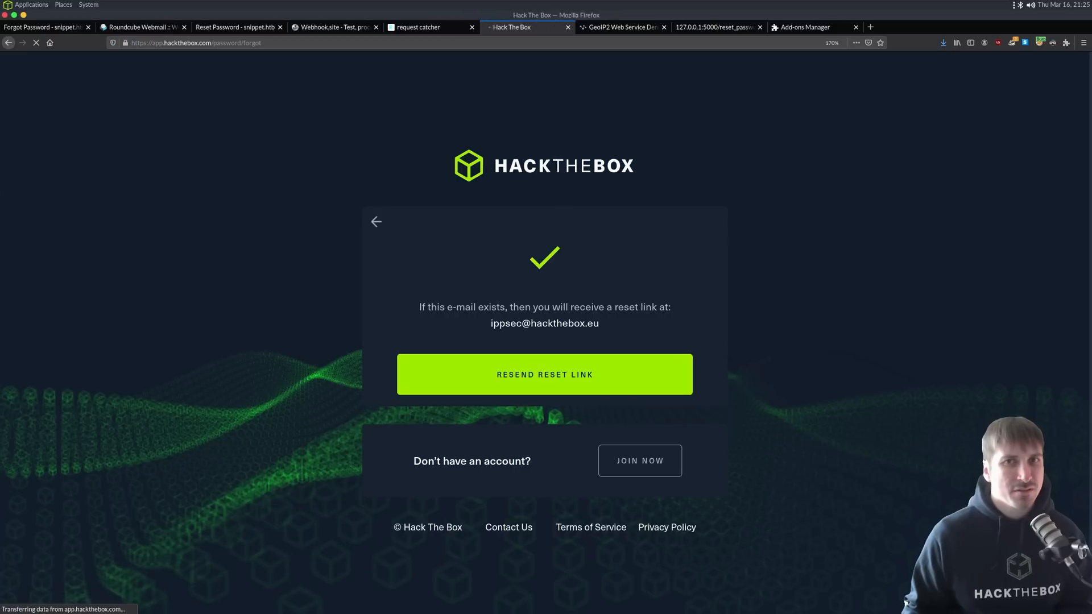
click(376, 221)
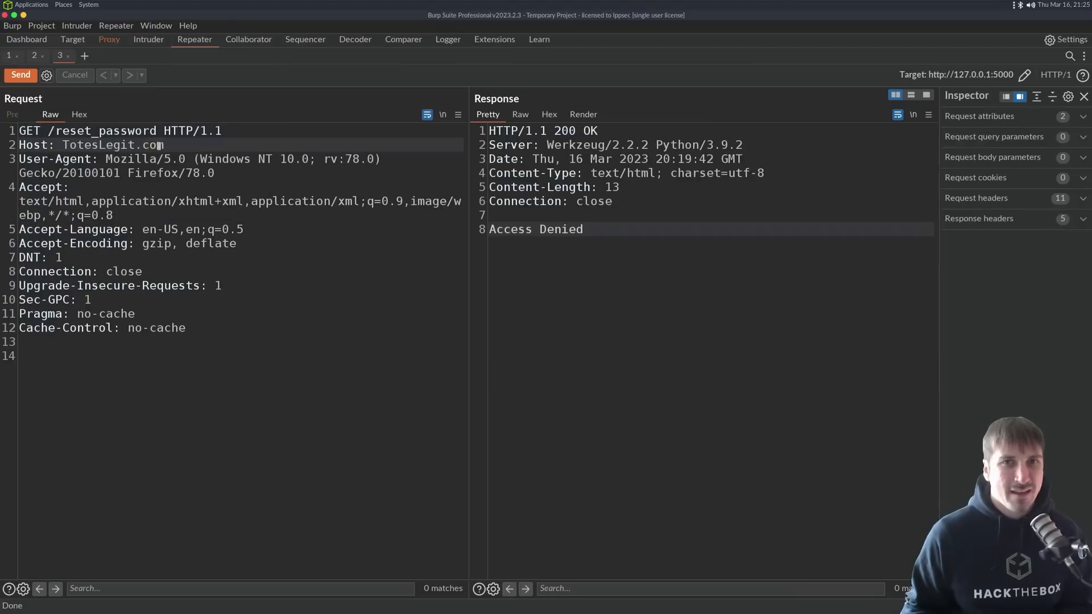
click(109, 39)
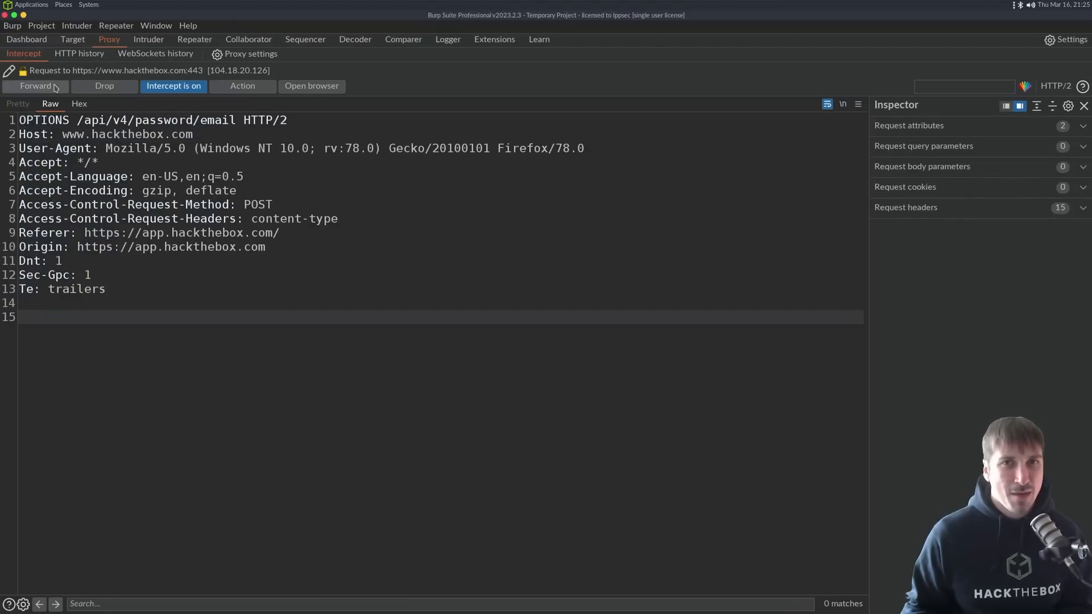
click(18, 103)
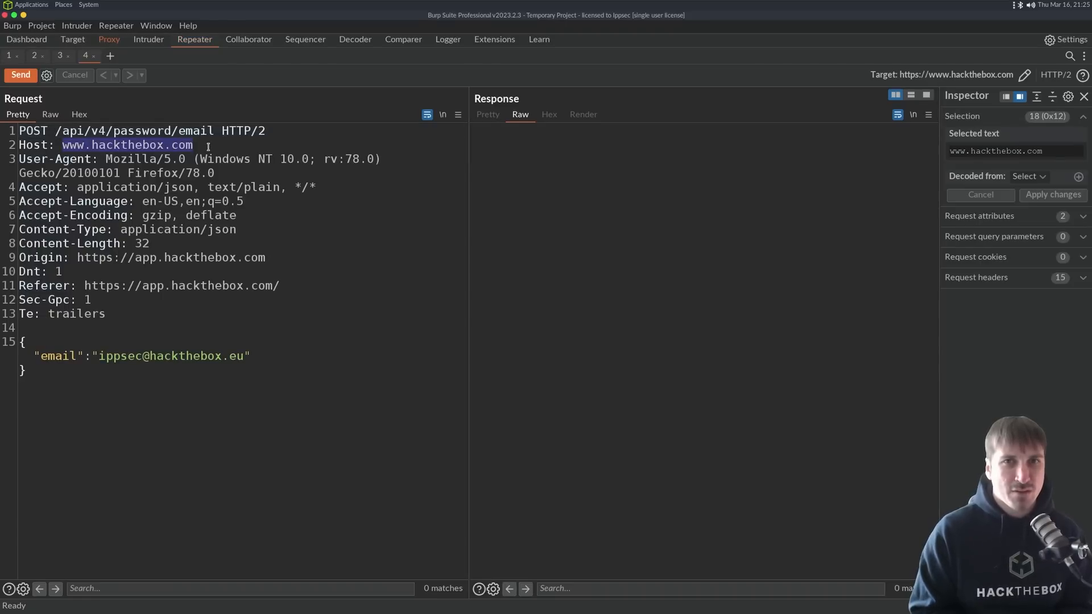
text(www.ippsec.rocks)
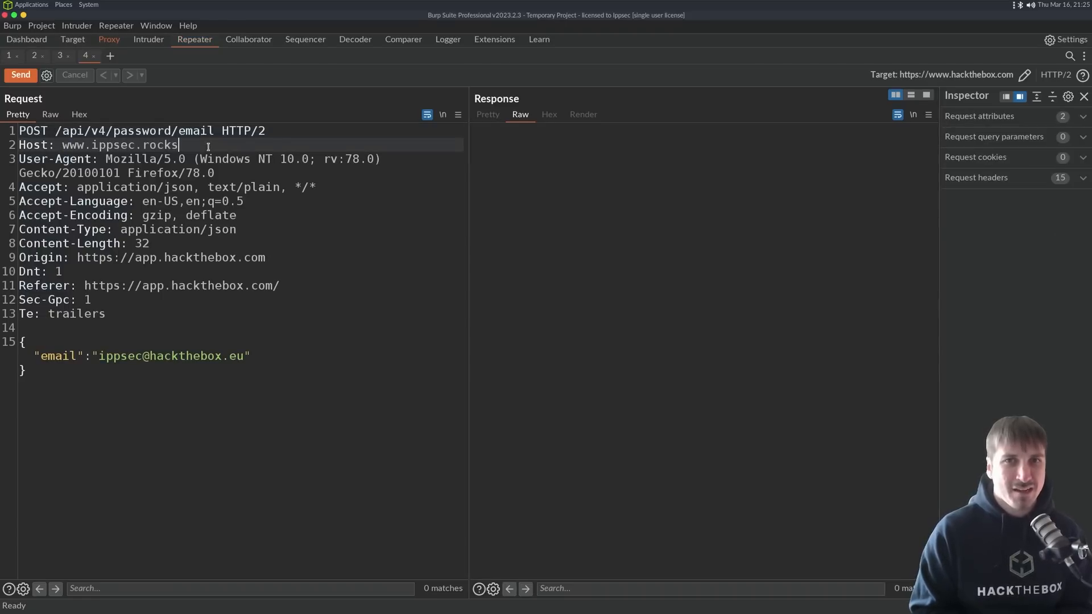
click(21, 76)
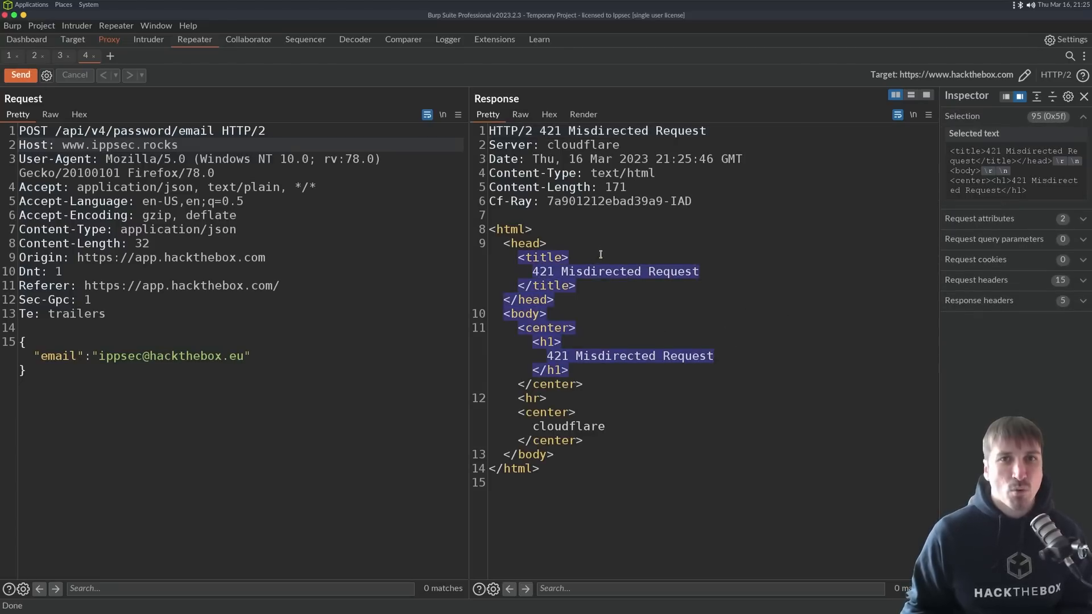
mouse_move(564, 229)
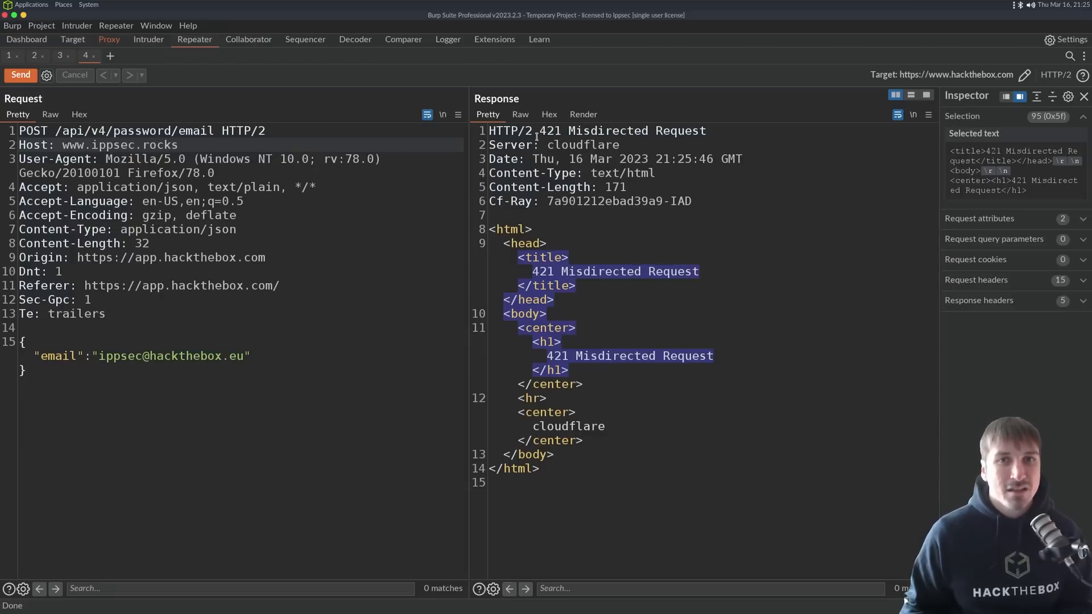
double_click(583, 145)
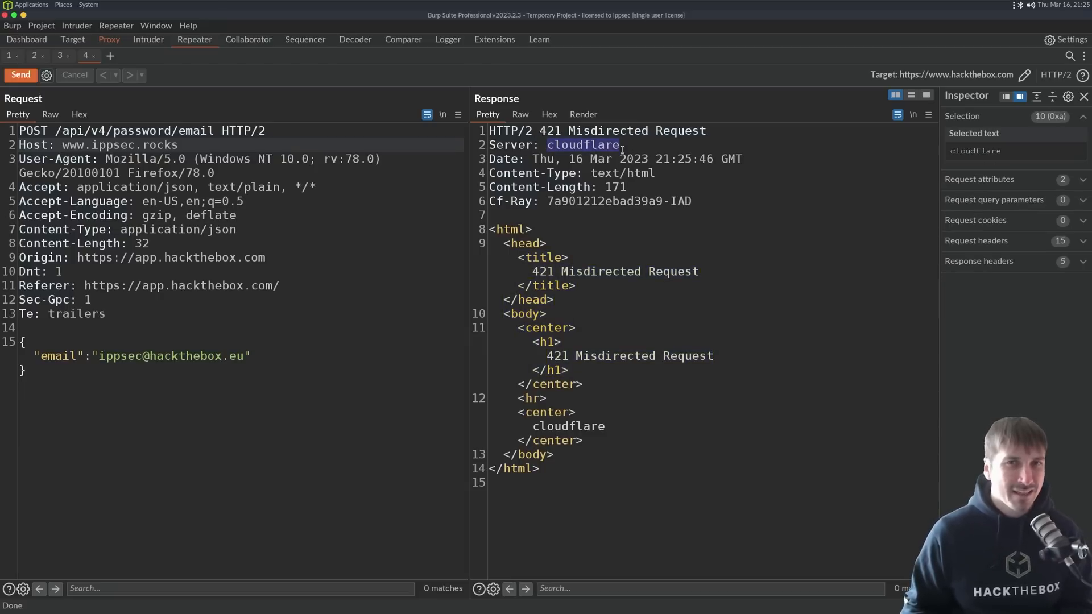